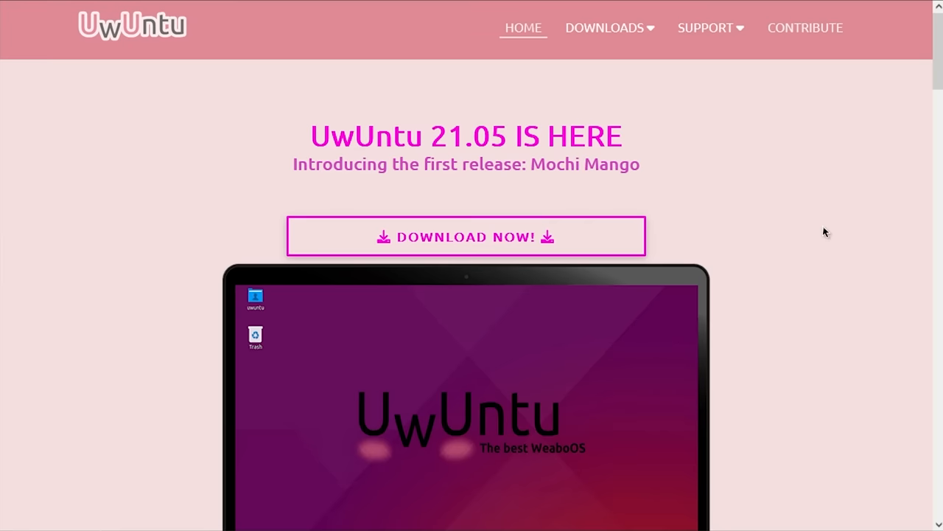
Scroll the homepage from the 21.05 banner past backgrounds, preinstalled apps, Steam and Wine to the footer
scroll("down", 3)
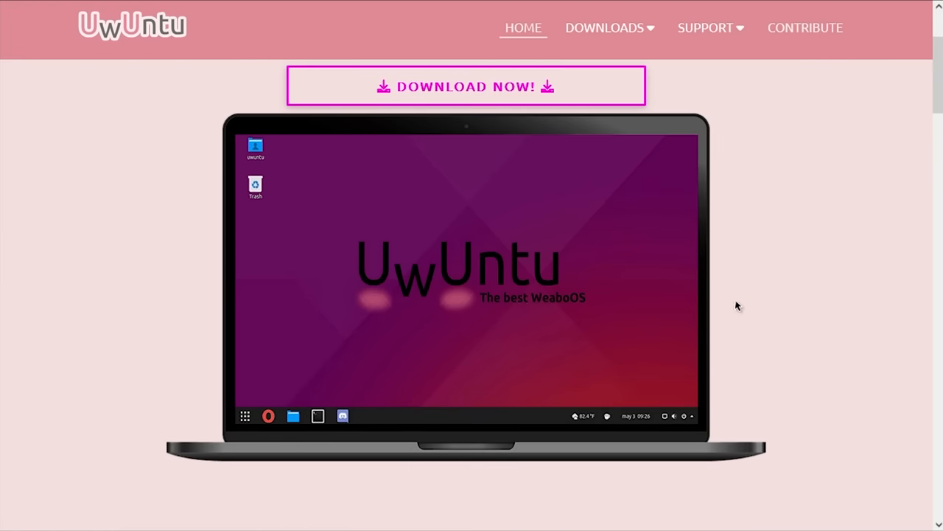
mouse_move(581, 330)
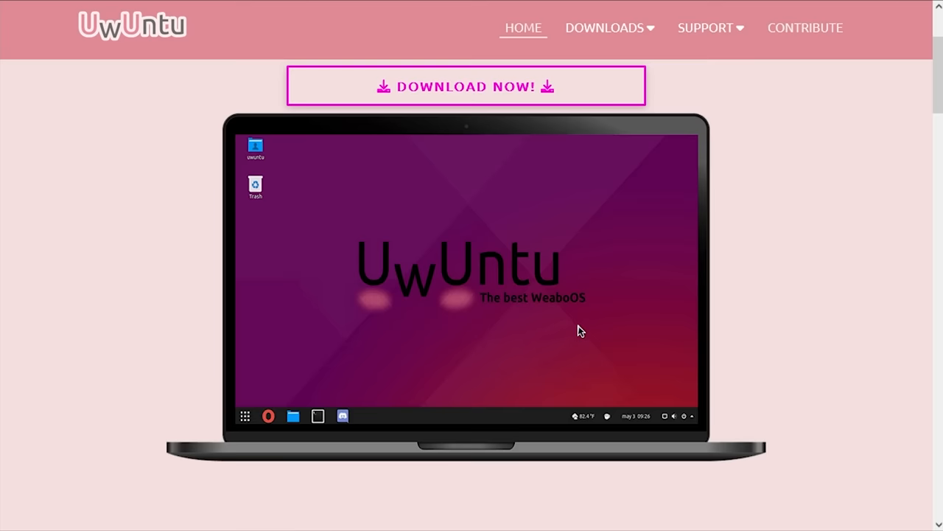
scroll("down", 3)
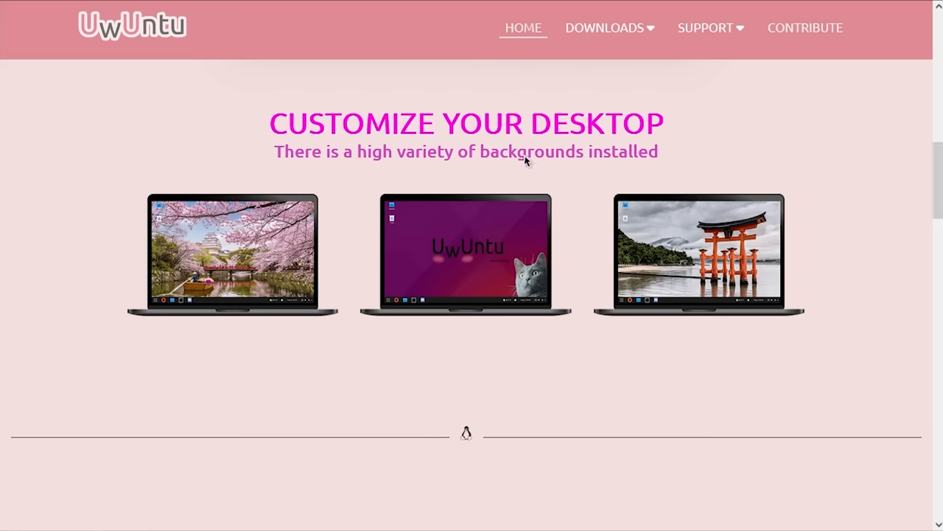
scroll("down", 3)
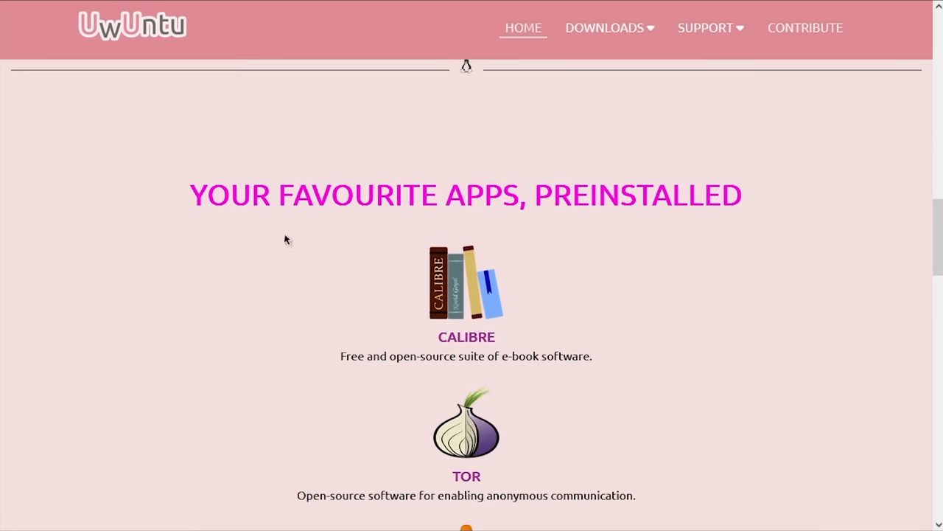
scroll("down", 3)
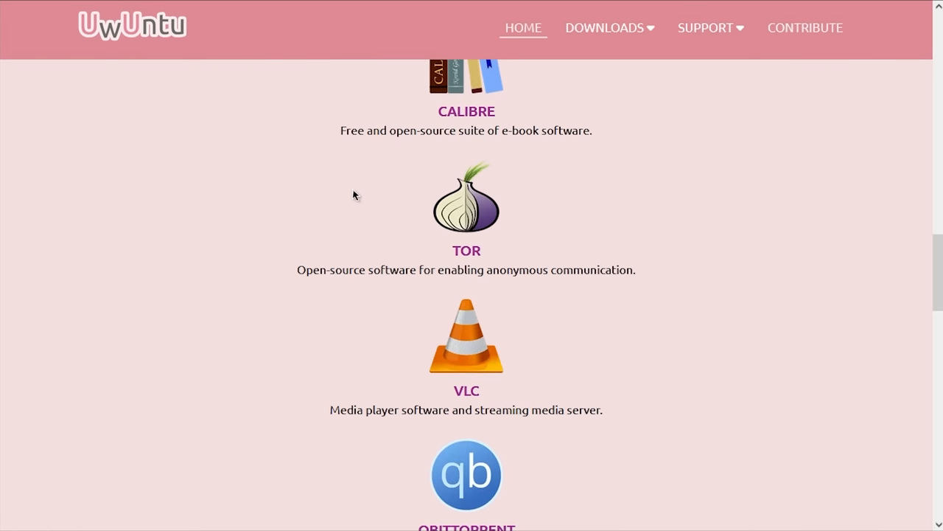
scroll("down", 3)
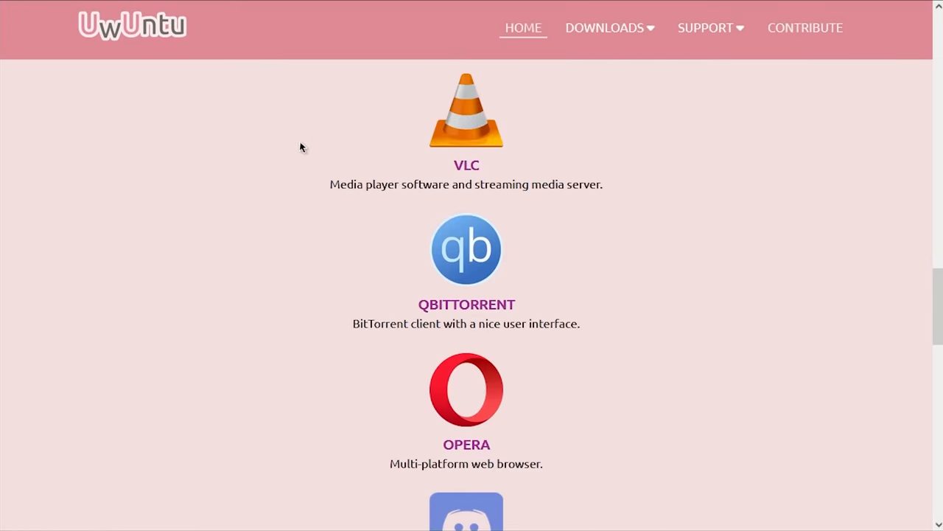
scroll("down", 3)
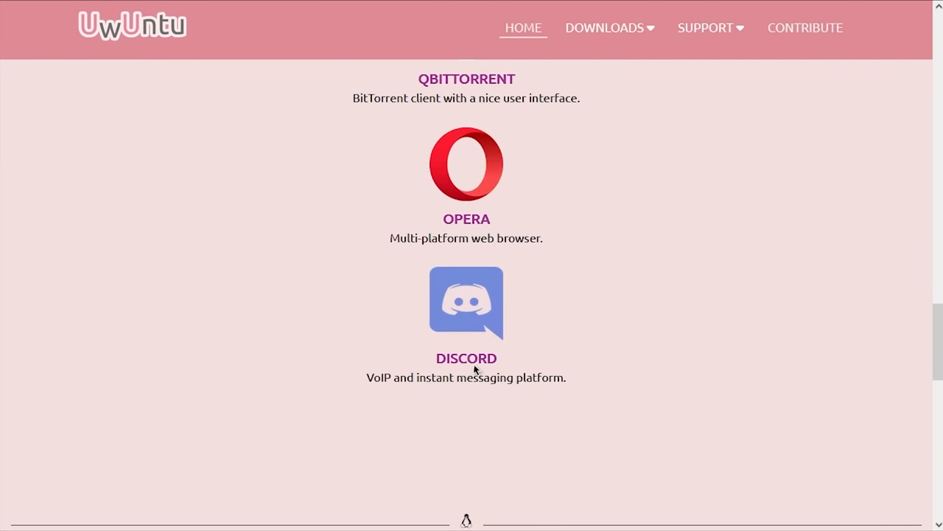
scroll("down", 3)
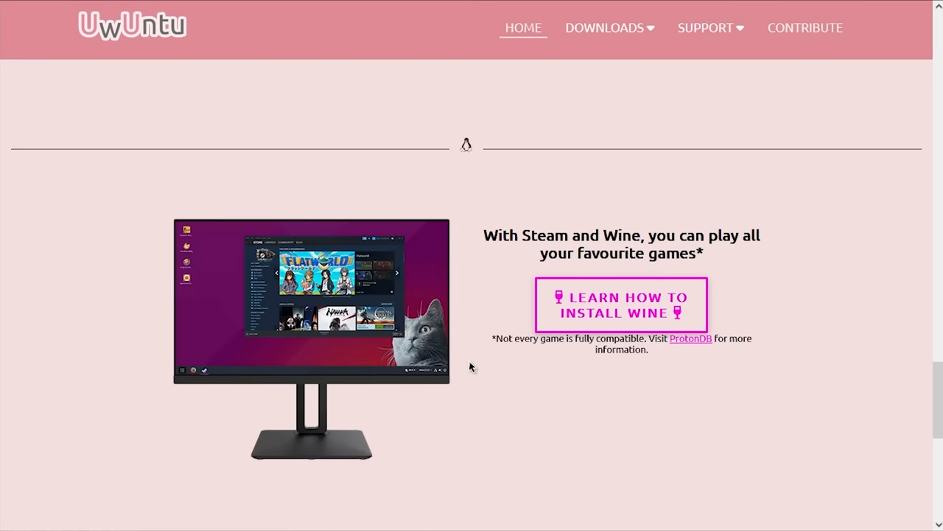
scroll("down", 3)
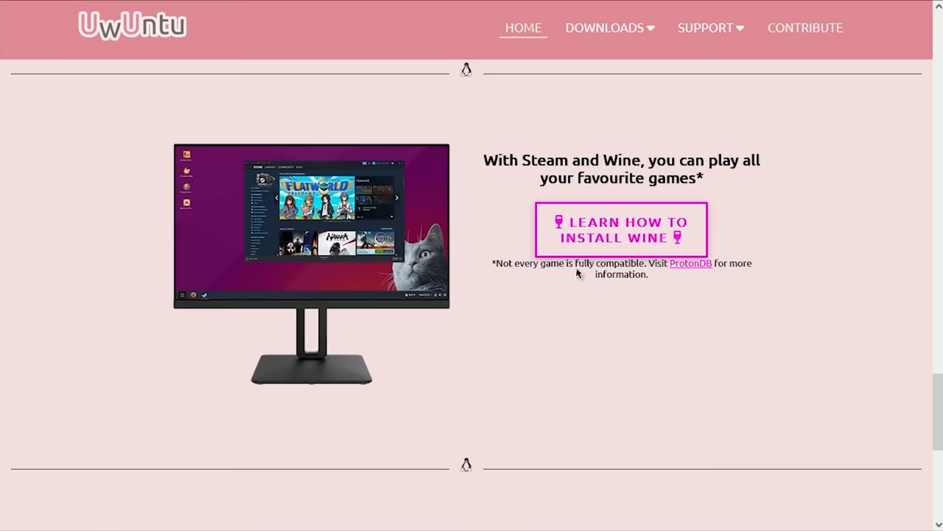
scroll("down", 3)
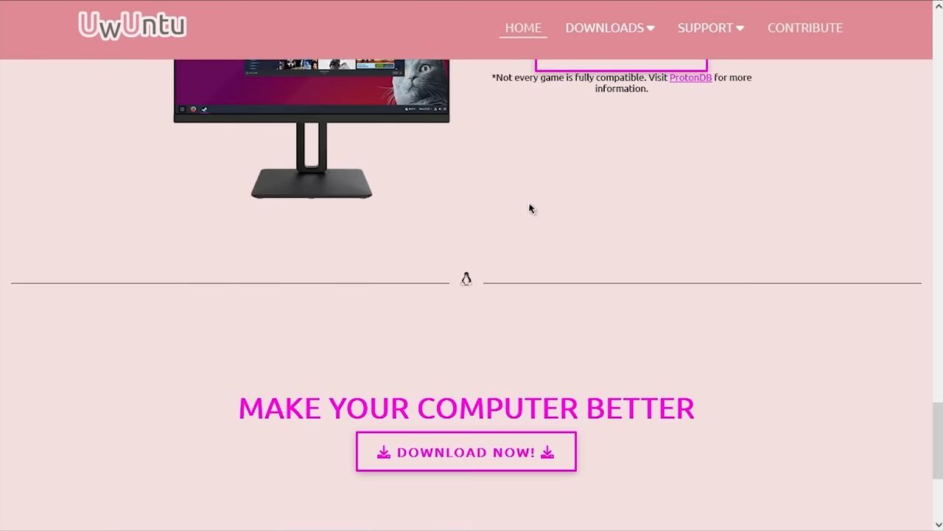
scroll("down", 3)
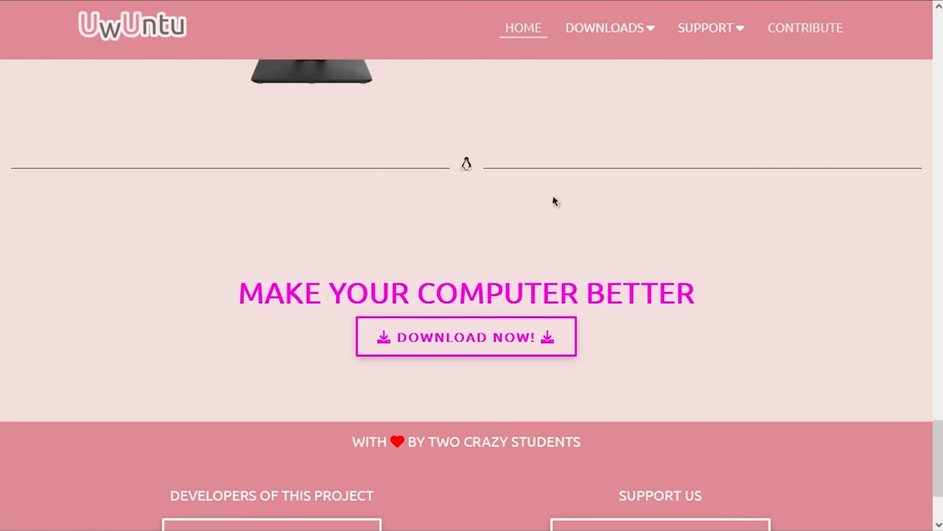
scroll("down", 3)
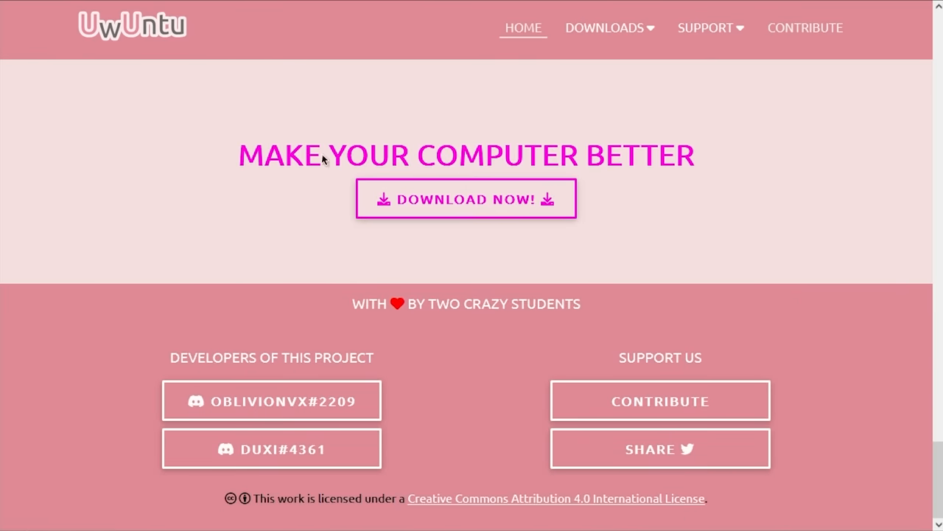
mouse_move(372, 304)
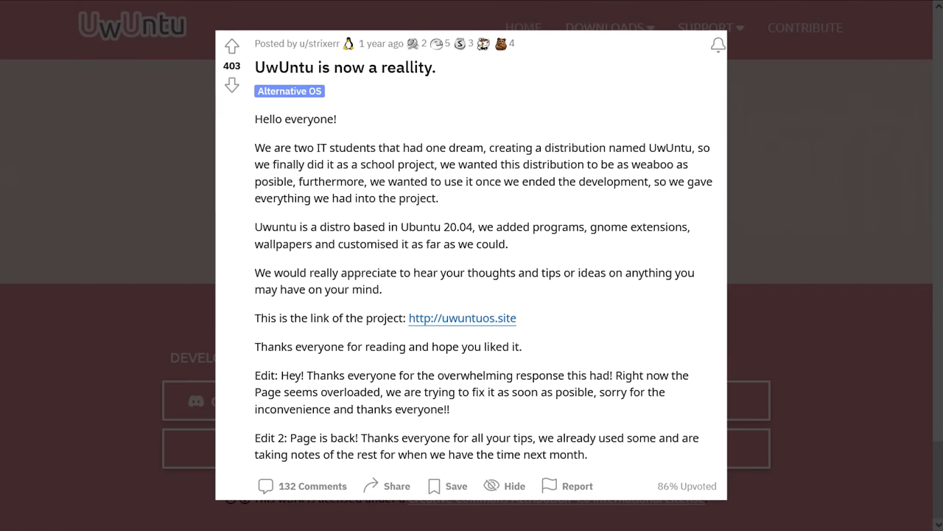
Read through the 'UwUntu is now a reallity.' post and return to the UwUntu site
scroll("down", 3)
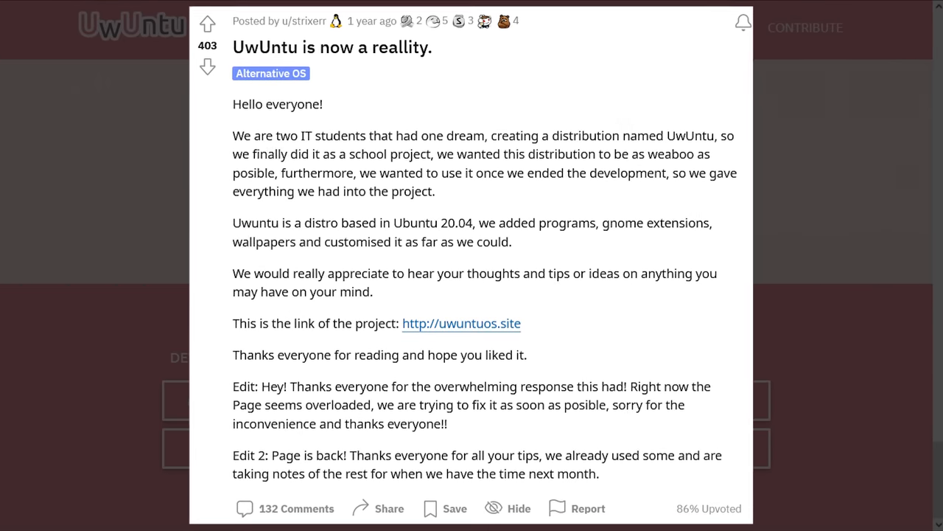
left_click(460, 323)
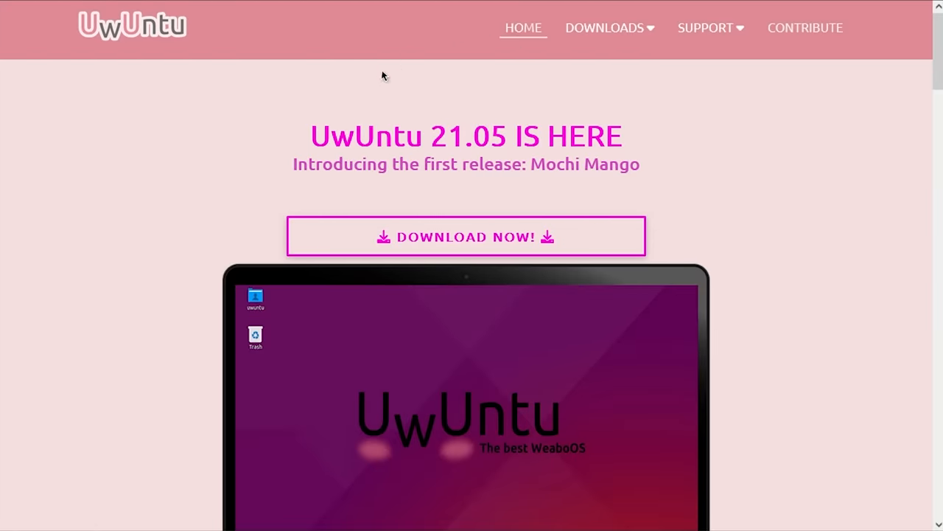
Show the Downloads menu with the UwUntu Gnome edition entry
left_click(605, 26)
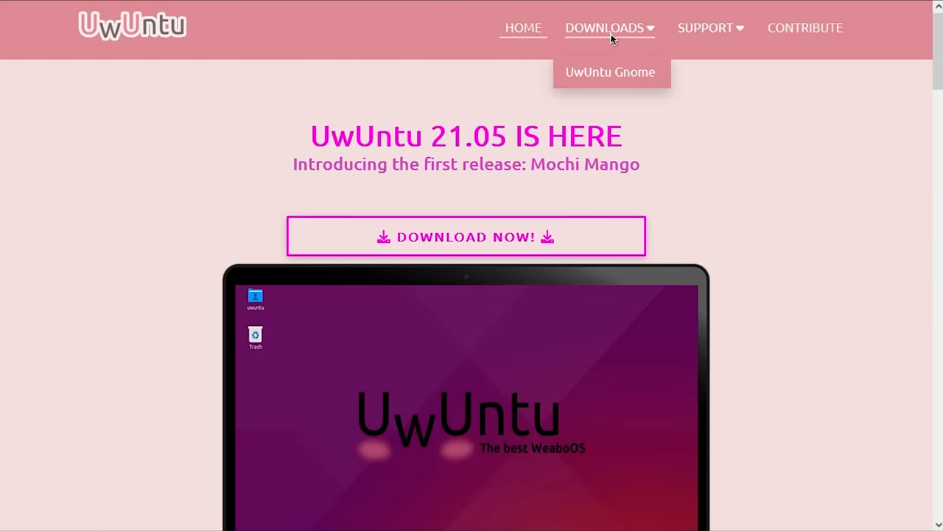
scroll("down", 3)
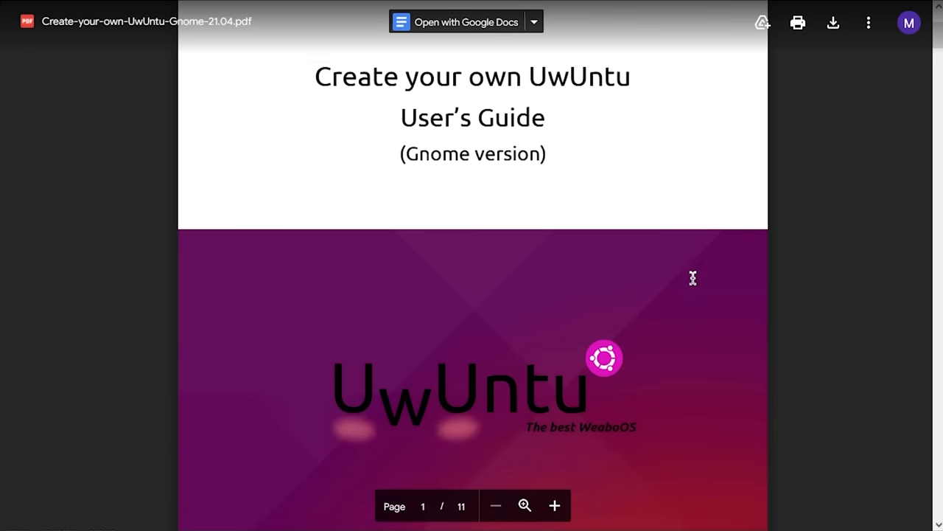
Scroll the Create-your-own-UwUntu-Gnome-21.04.pdf guide's first page in the Drive viewer
scroll("down", 3)
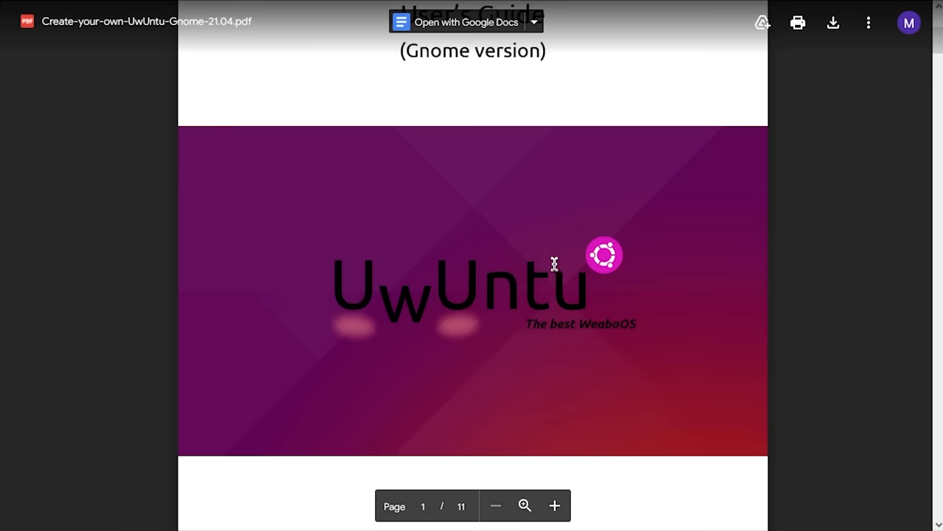
mouse_move(553, 262)
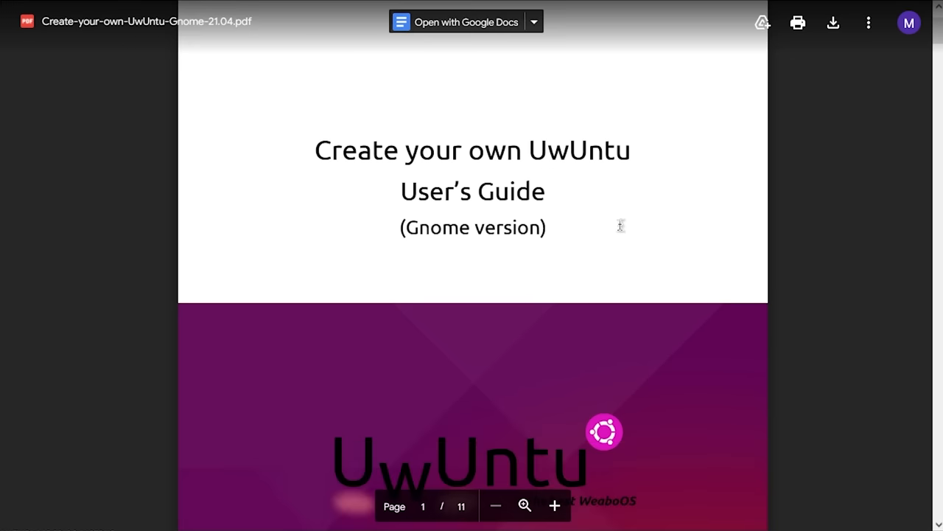
scroll("down", 3)
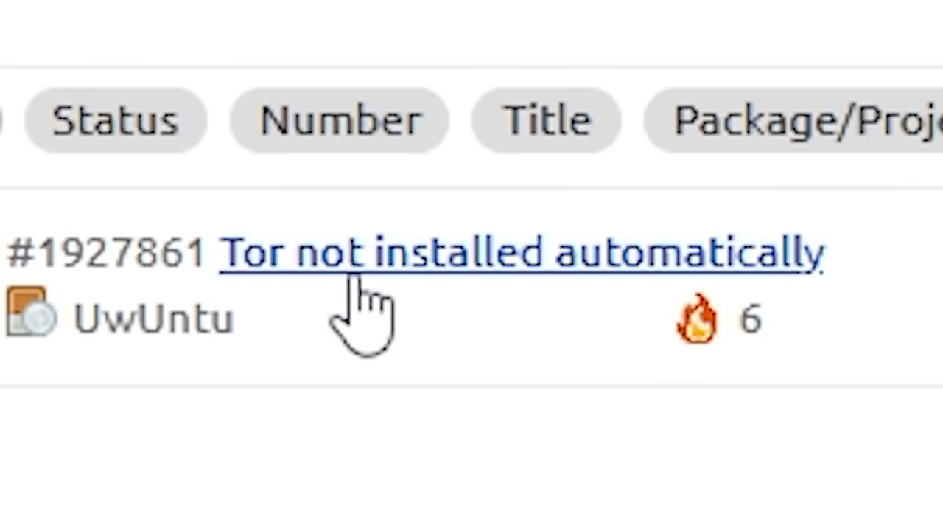
mouse_move(372, 317)
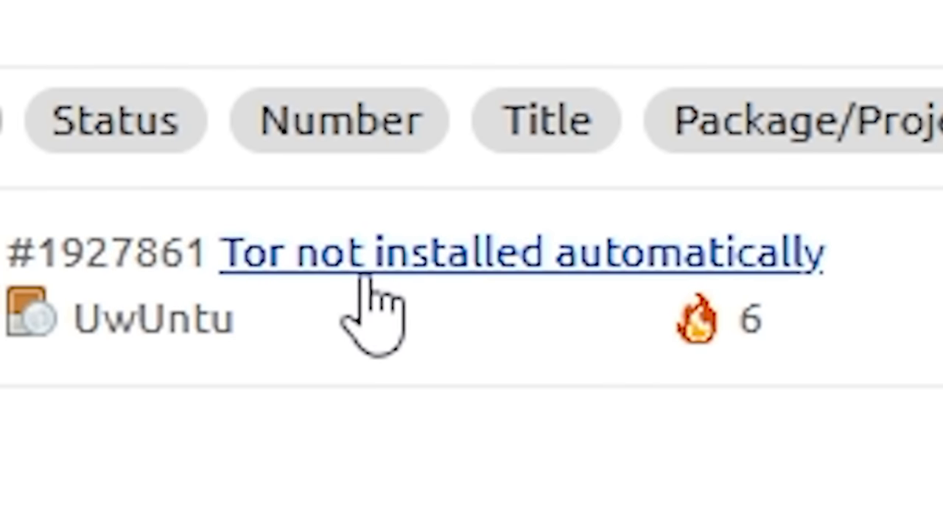
View bug #1927861 'Tor not installed automatically' with its New status and description
left_click(524, 251)
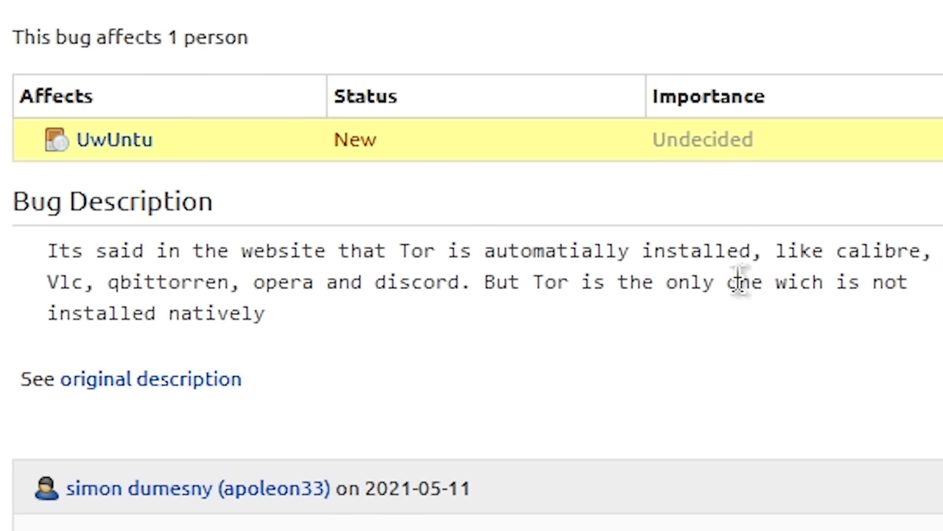
mouse_move(292, 332)
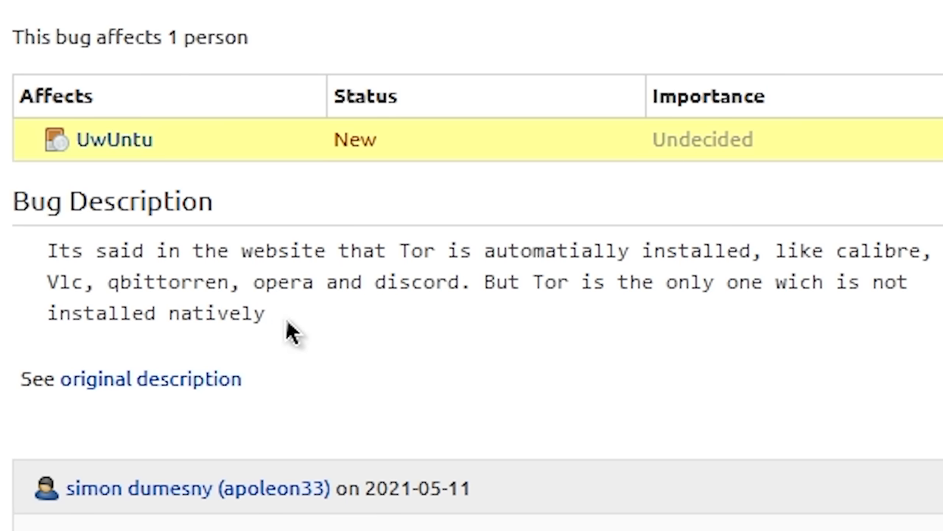
mouse_move(401, 351)
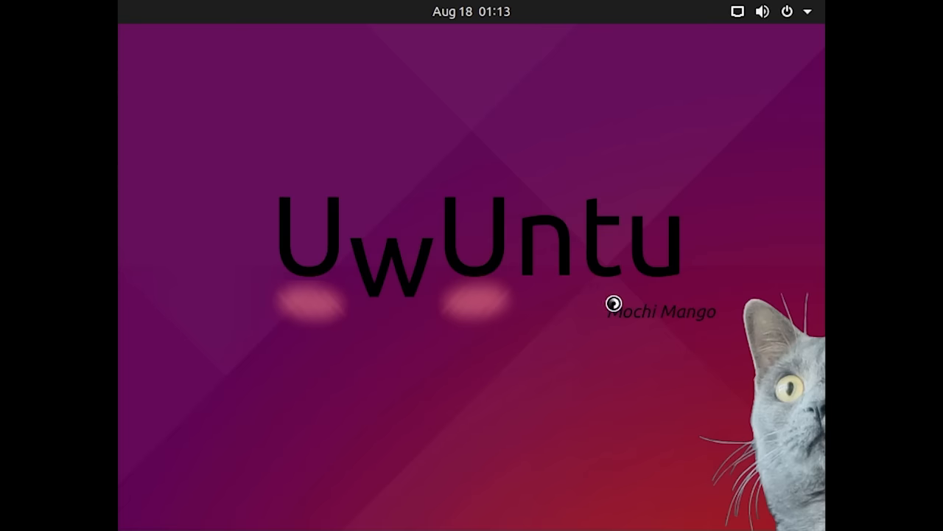
mouse_move(770, 365)
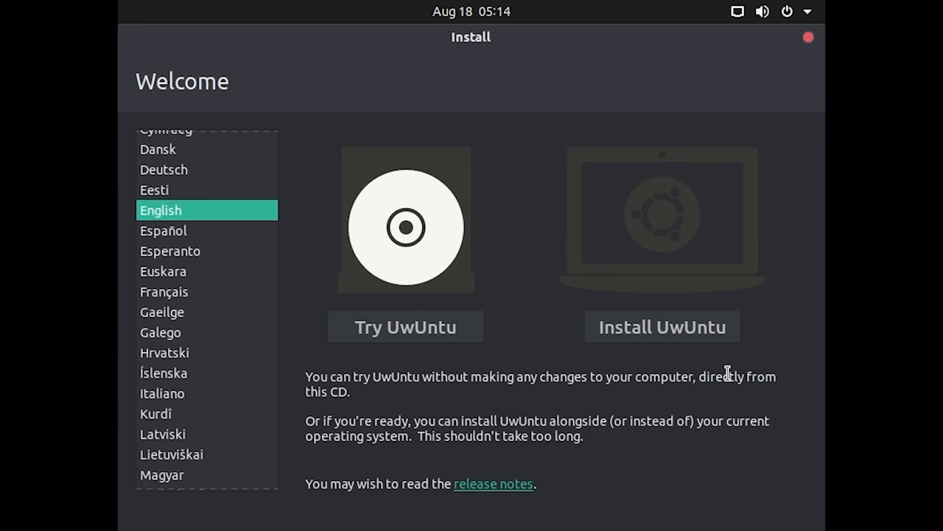
Install UwUntu with third-party graphics/Wi-Fi software, erasing the disk and confirming the partition changes
left_click(662, 327)
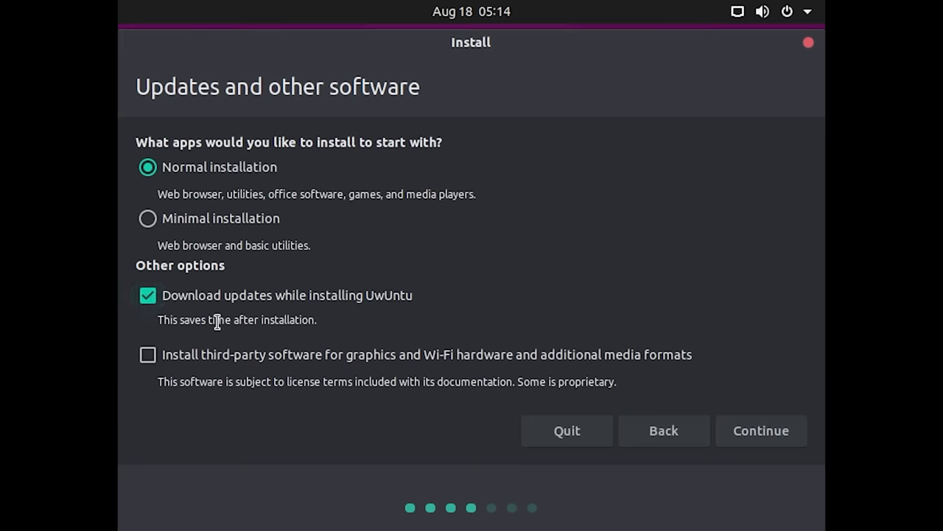
left_click(147, 354)
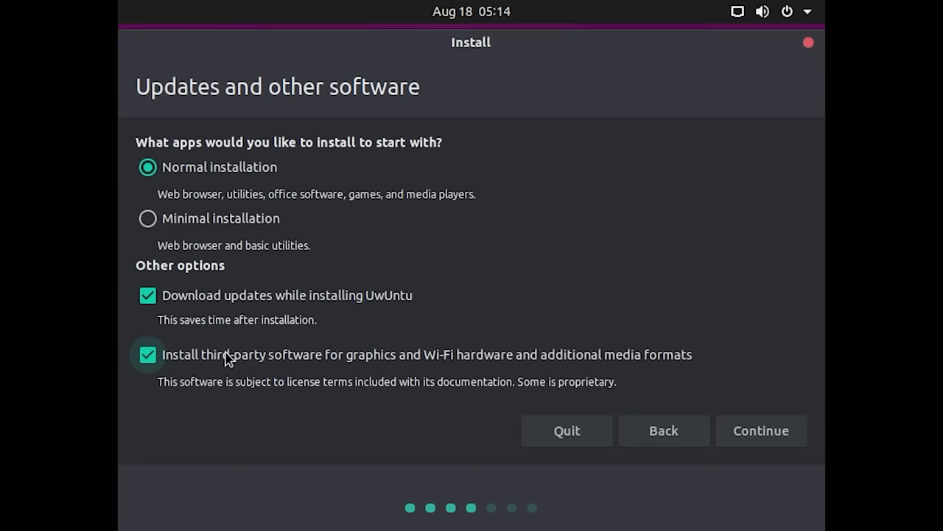
left_click(761, 430)
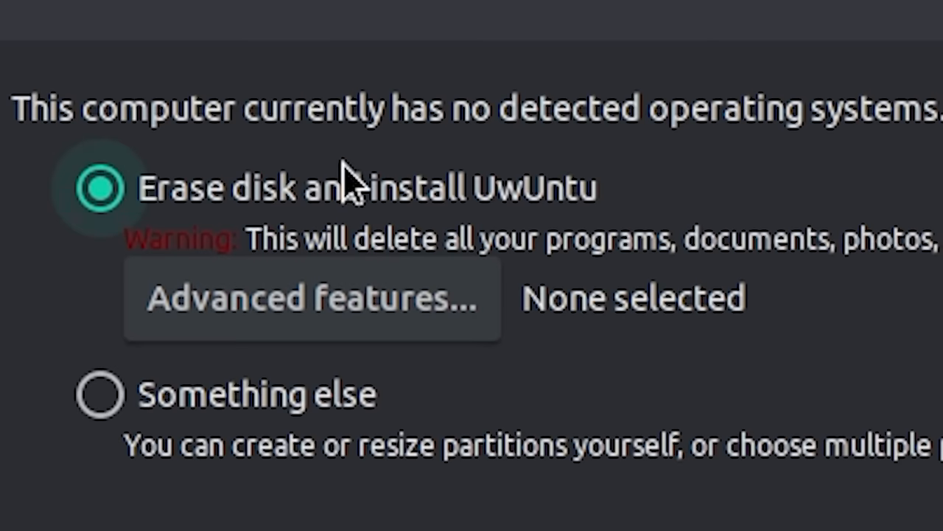
mouse_move(542, 222)
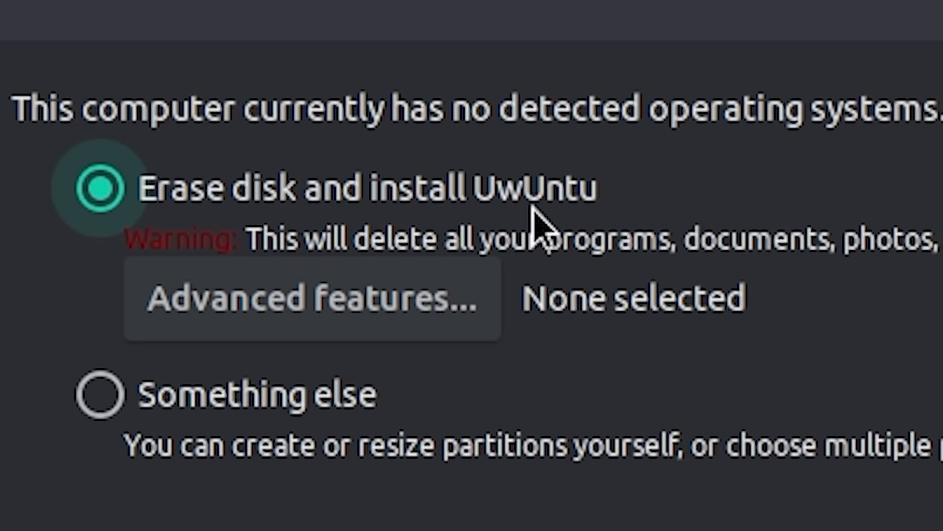
left_click(755, 431)
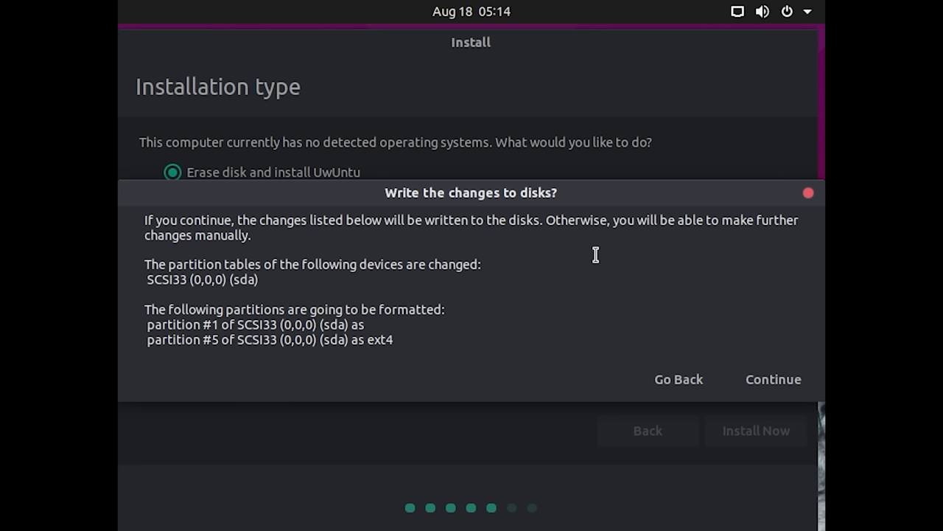
left_click(772, 378)
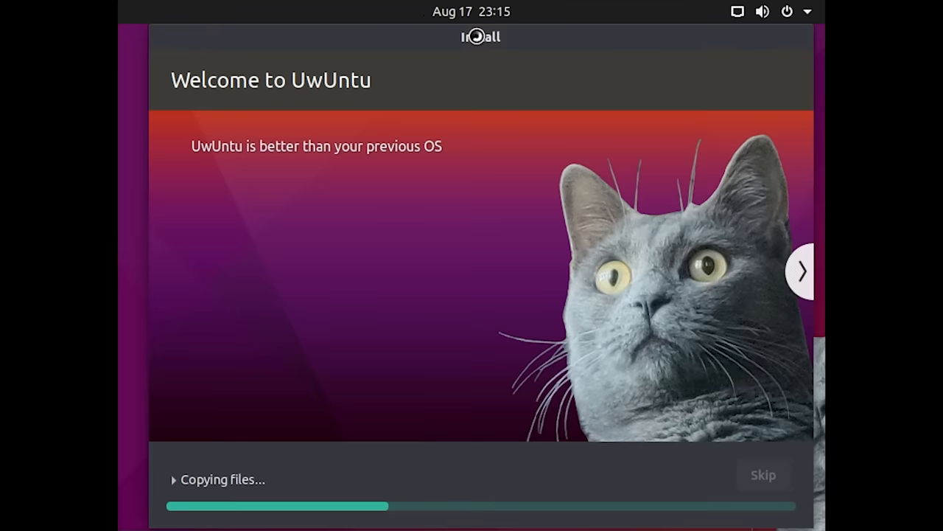
mouse_move(802, 271)
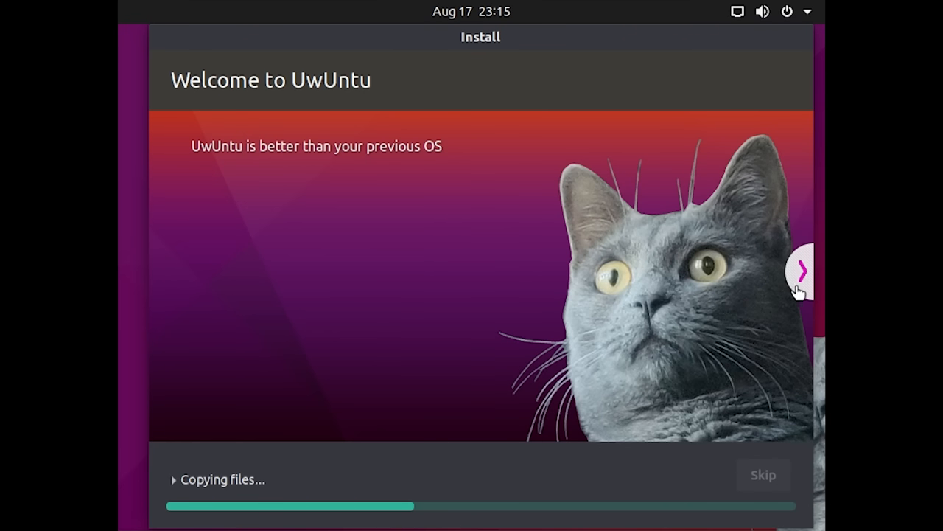
Page back and forth through the welcome slides until the Installation Complete dialog appears
left_click(802, 270)
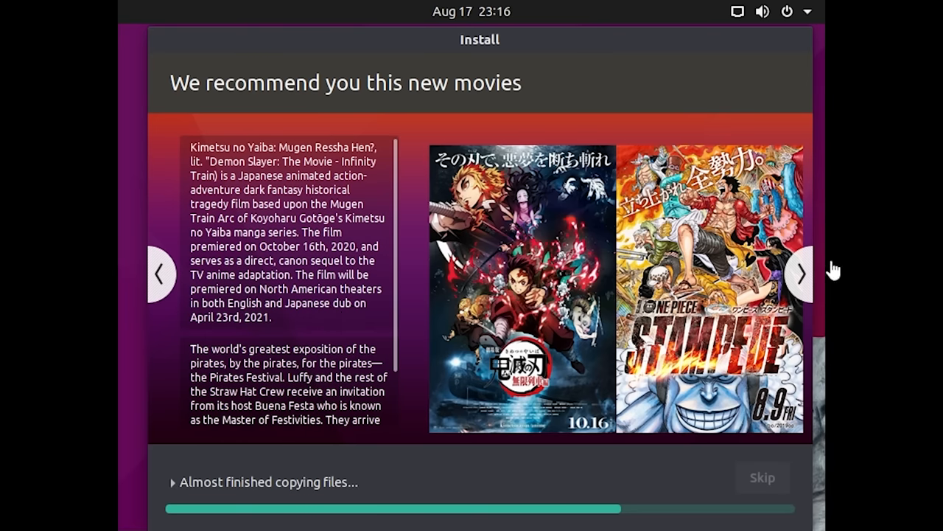
left_click(799, 274)
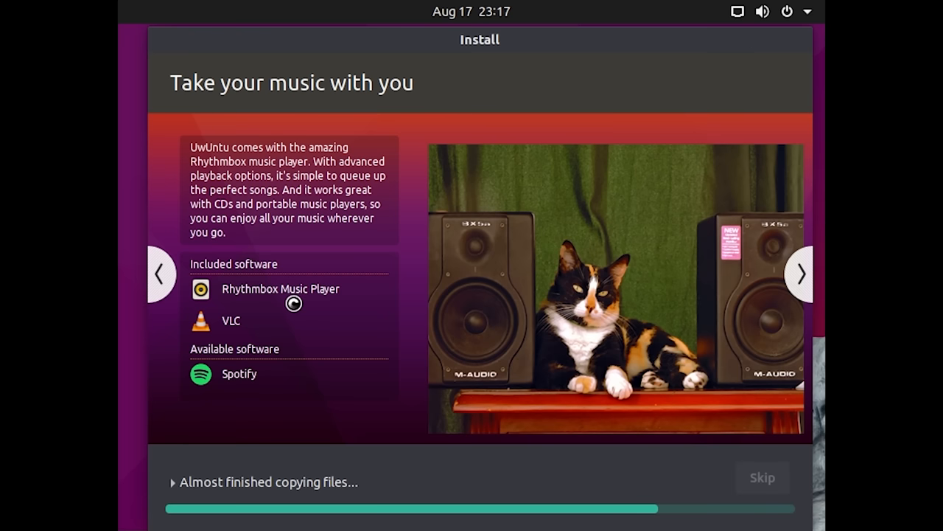
mouse_move(787, 283)
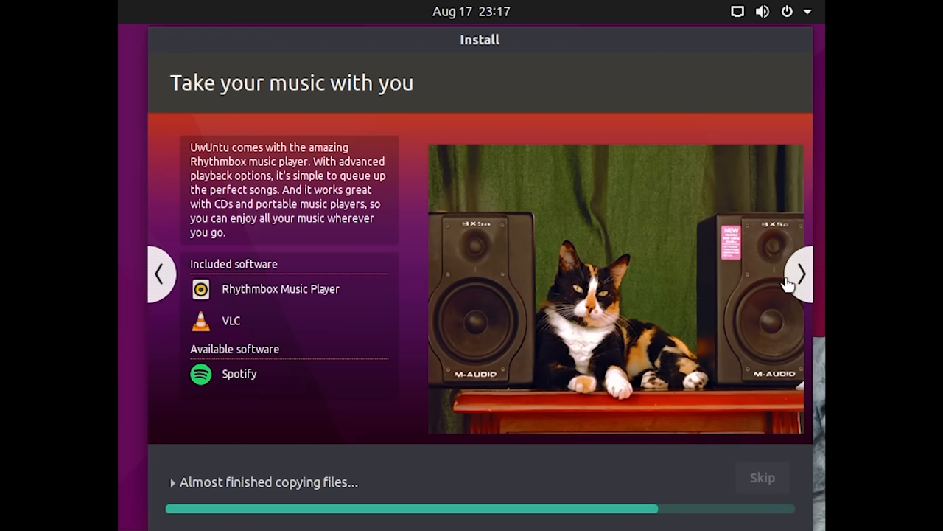
left_click(799, 273)
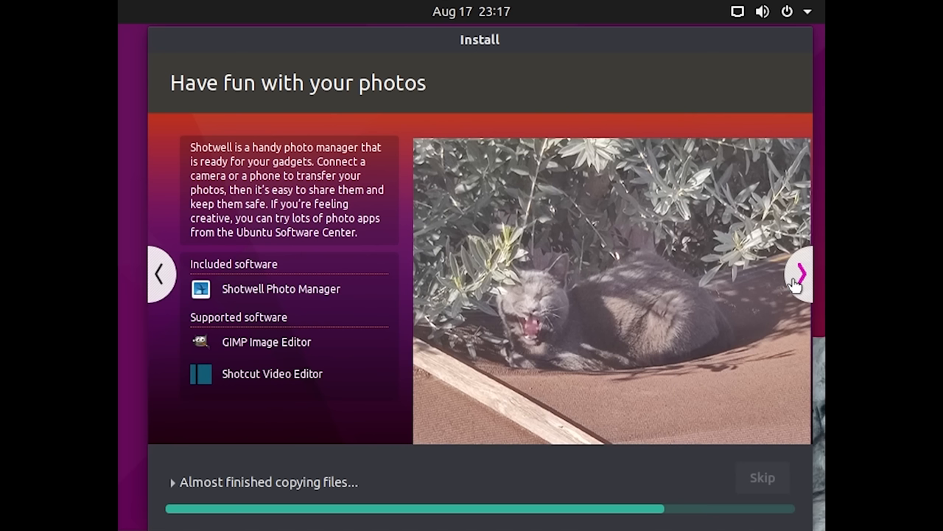
left_click(799, 275)
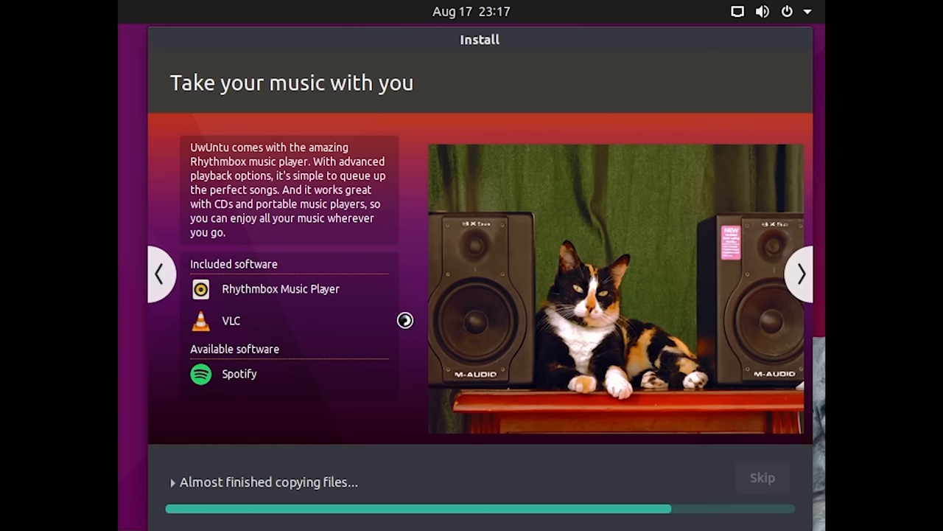
left_click(800, 274)
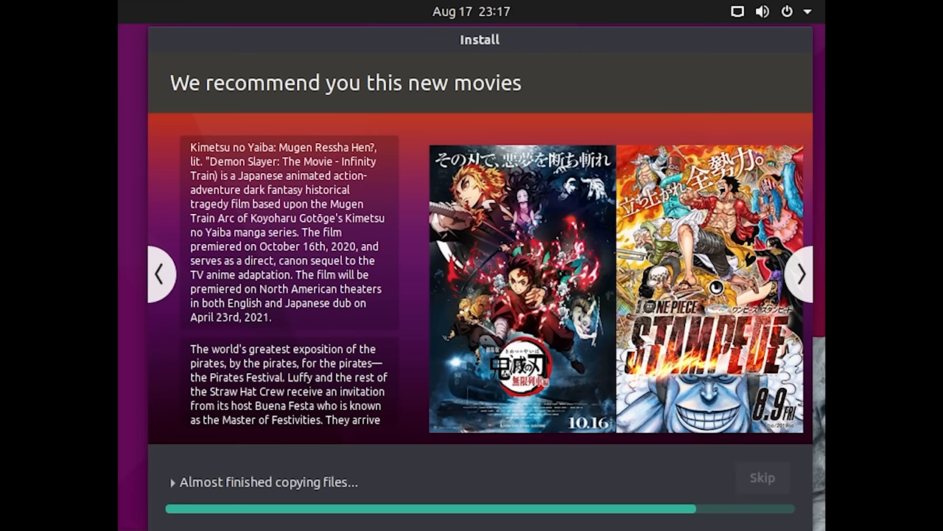
left_click(159, 274)
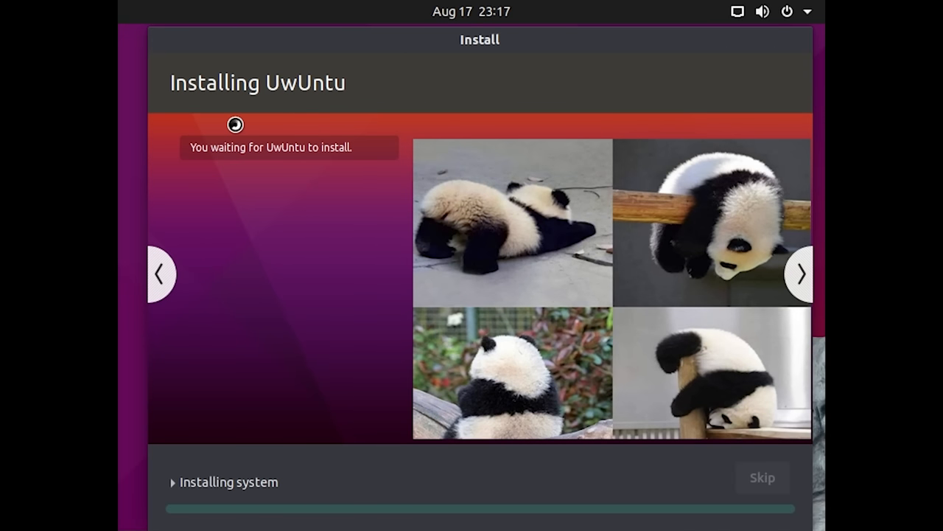
left_click(800, 274)
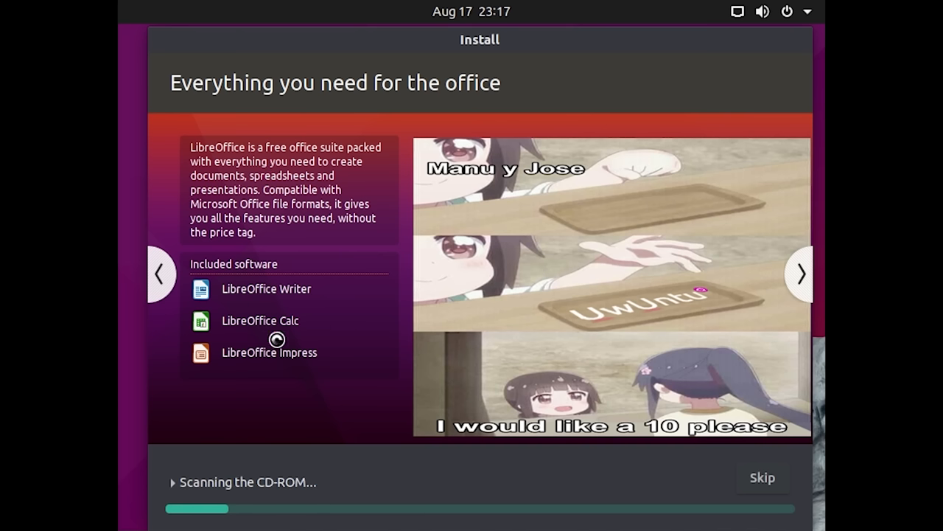
mouse_move(440, 227)
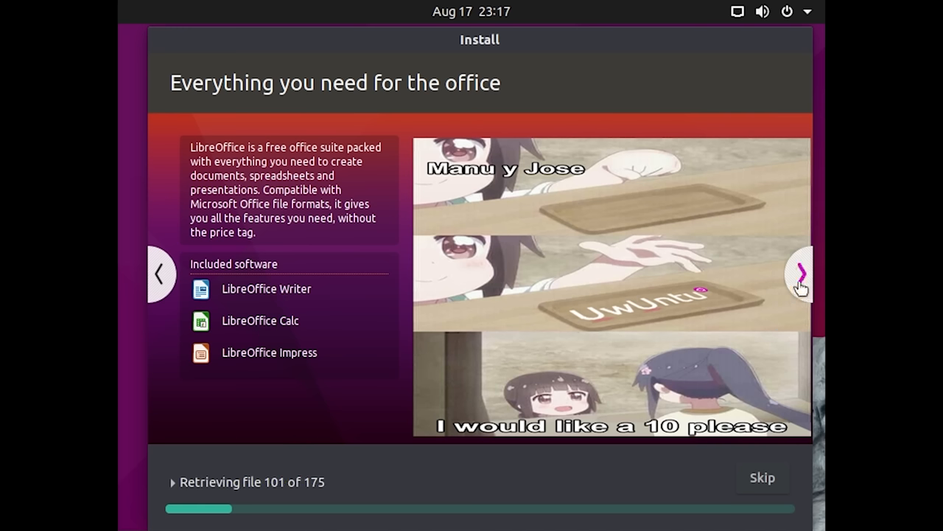
left_click(801, 274)
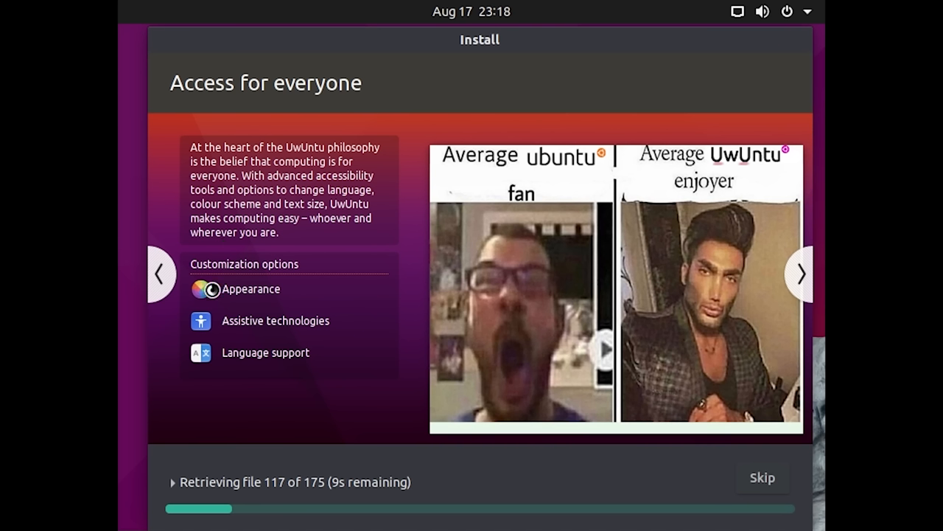
mouse_move(677, 286)
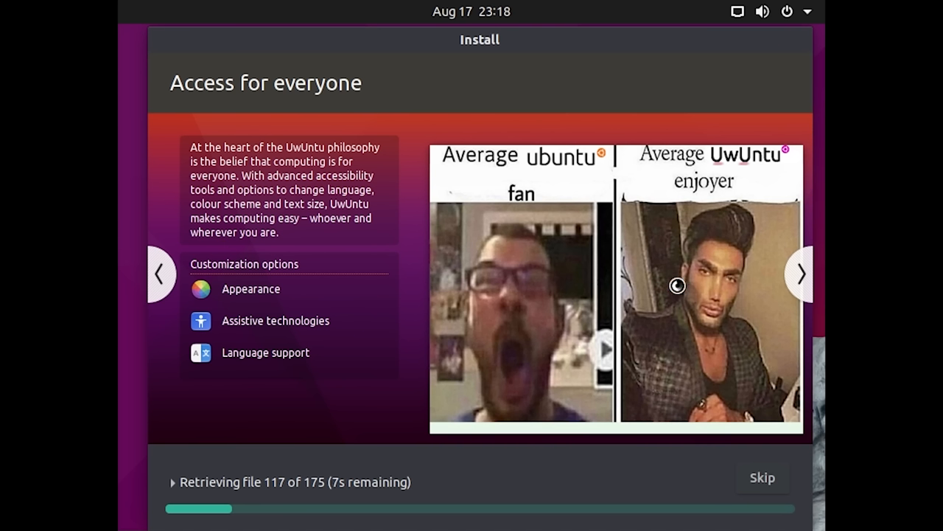
left_click(800, 274)
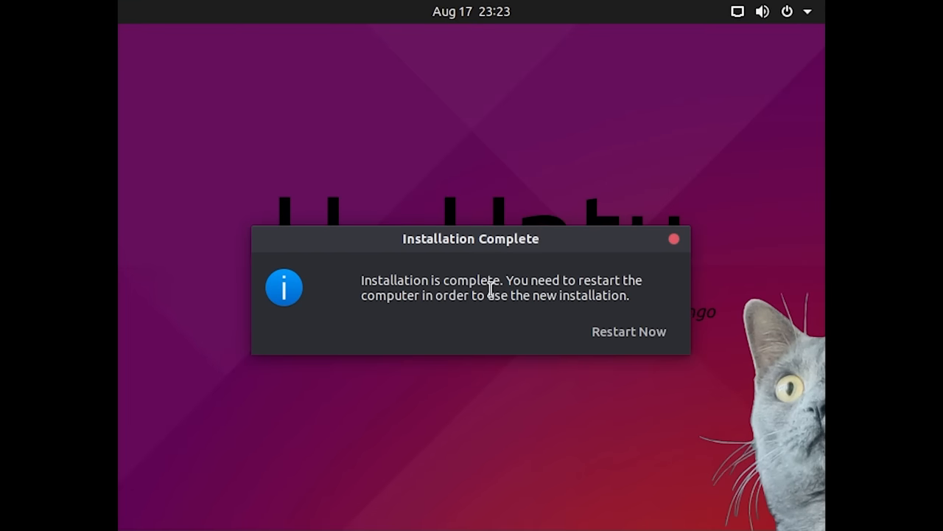
Restart Now so the VM boots into the freshly installed UwUntu desktop
left_click(628, 331)
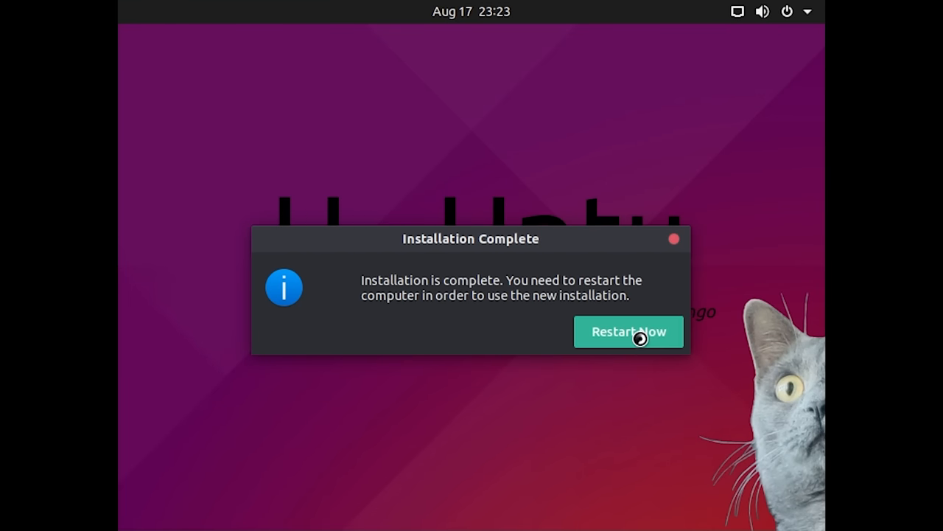
left_click(628, 330)
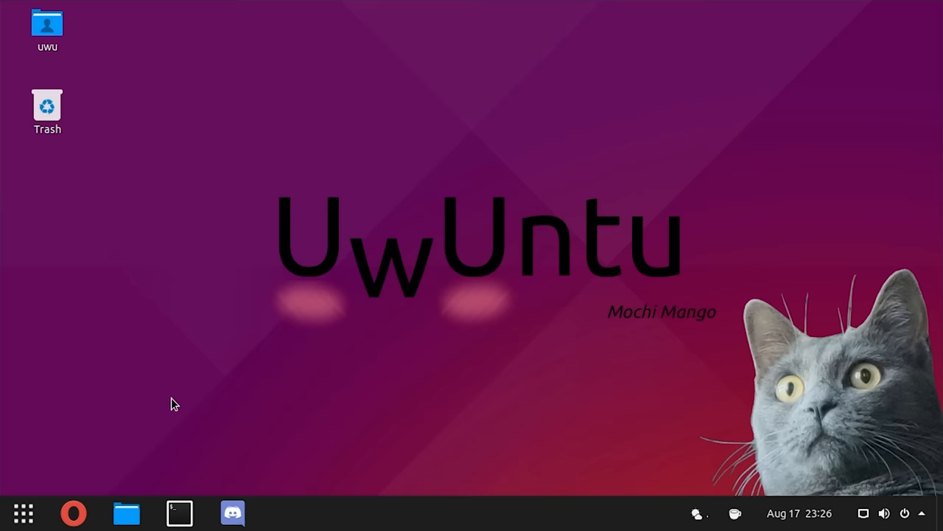
mouse_move(294, 522)
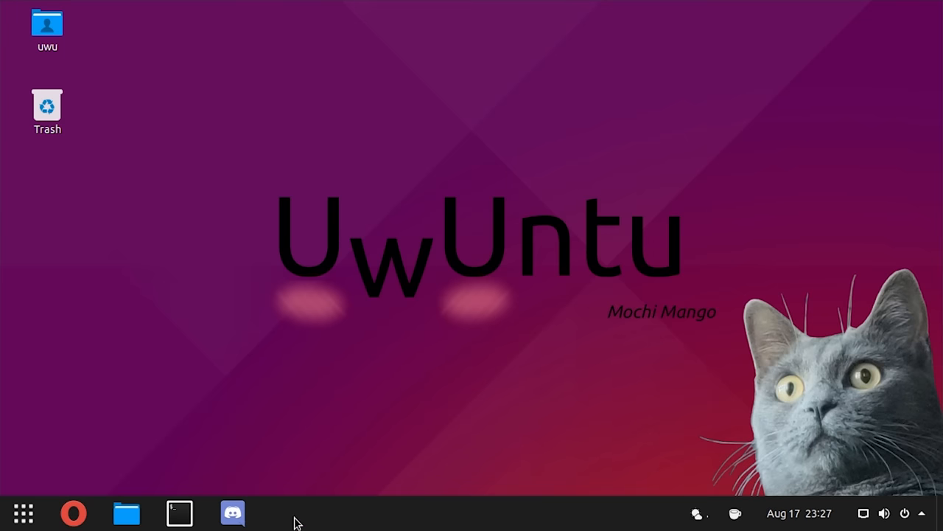
left_click(23, 513)
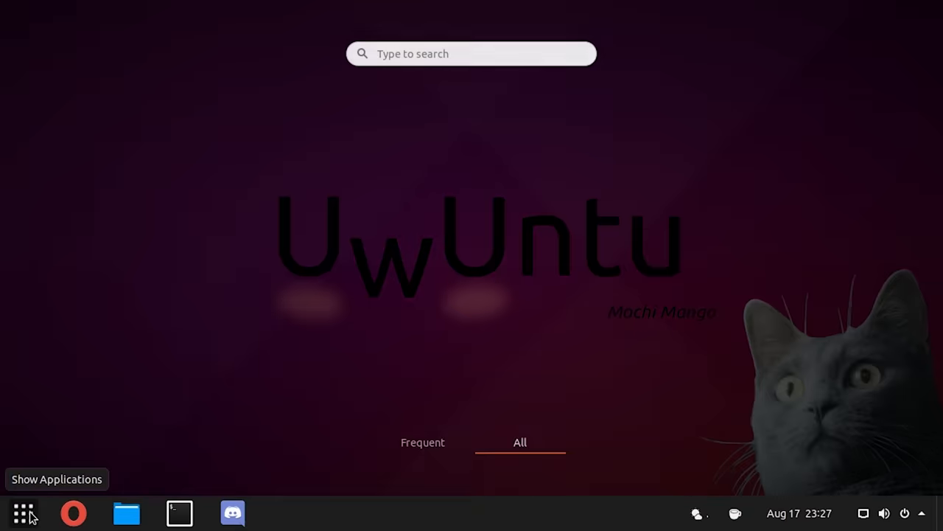
left_click(24, 513)
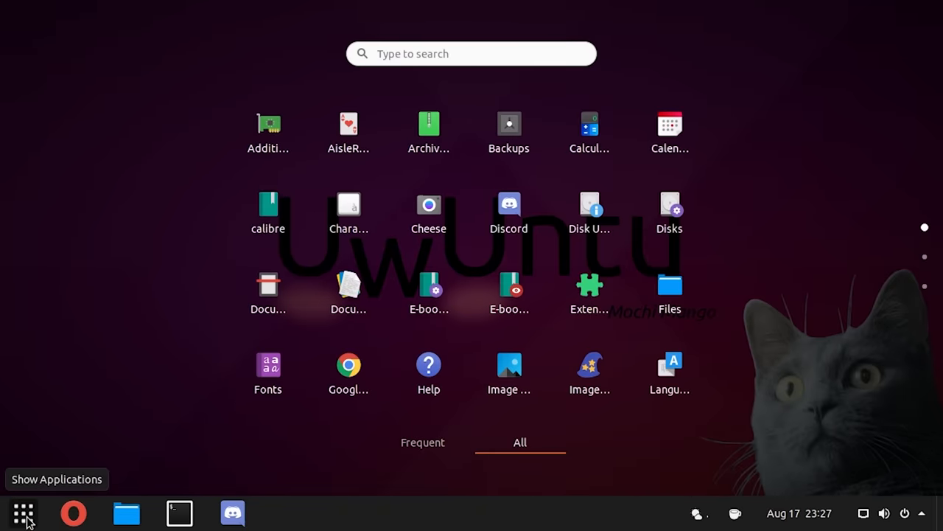
left_click(23, 513)
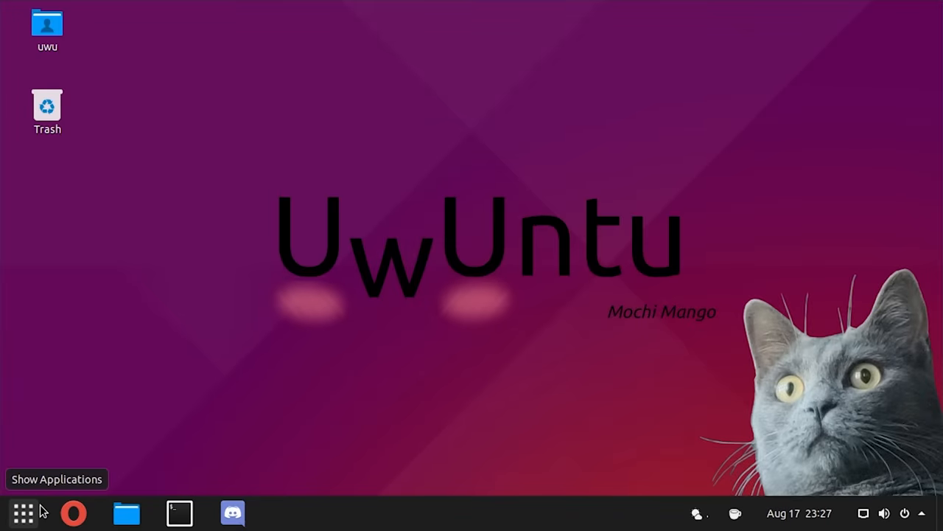
mouse_move(359, 377)
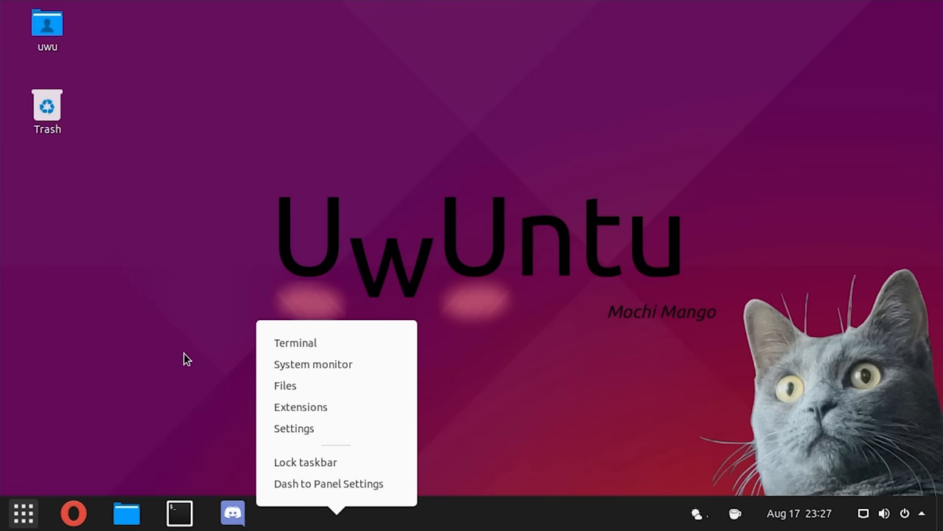
left_click(24, 513)
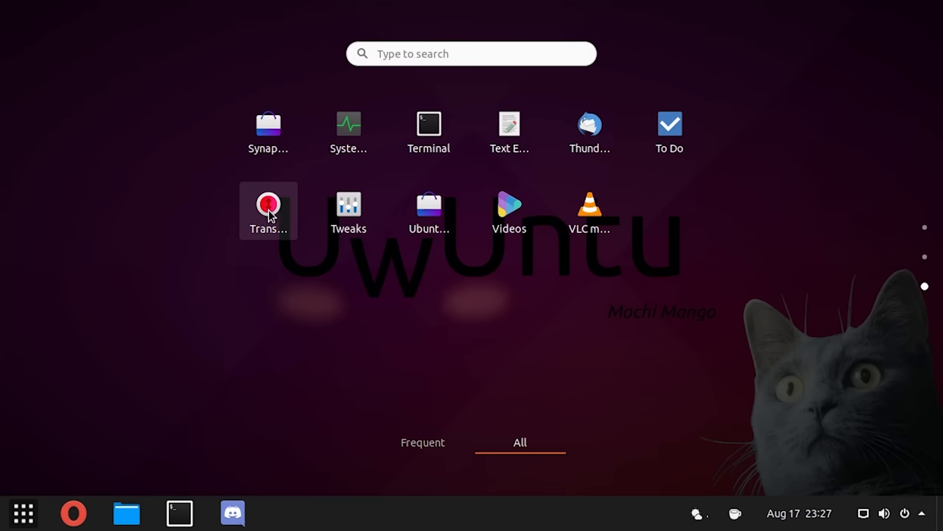
mouse_move(498, 50)
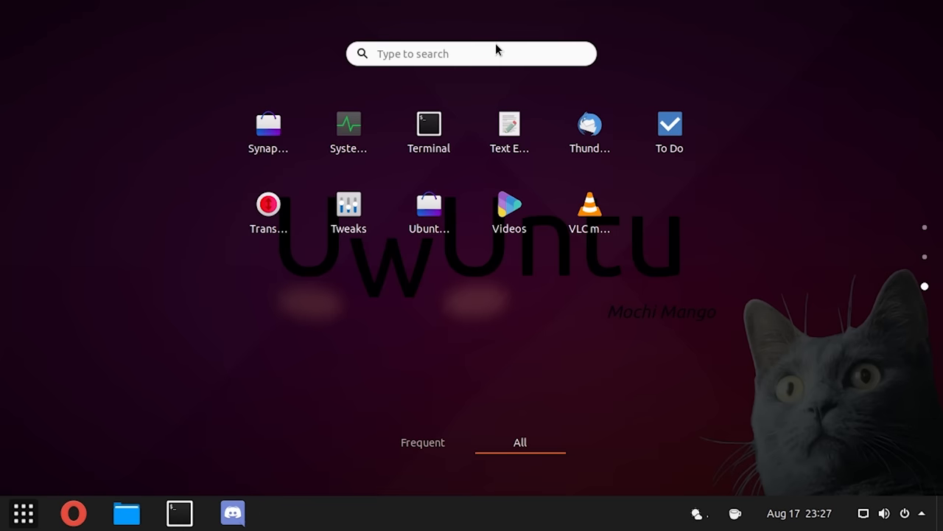
type("tor")
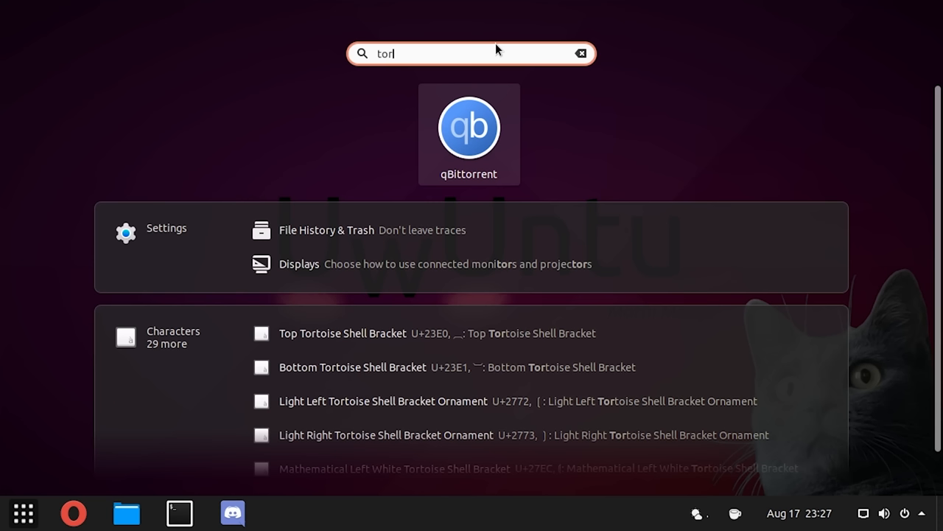
left_click(581, 53)
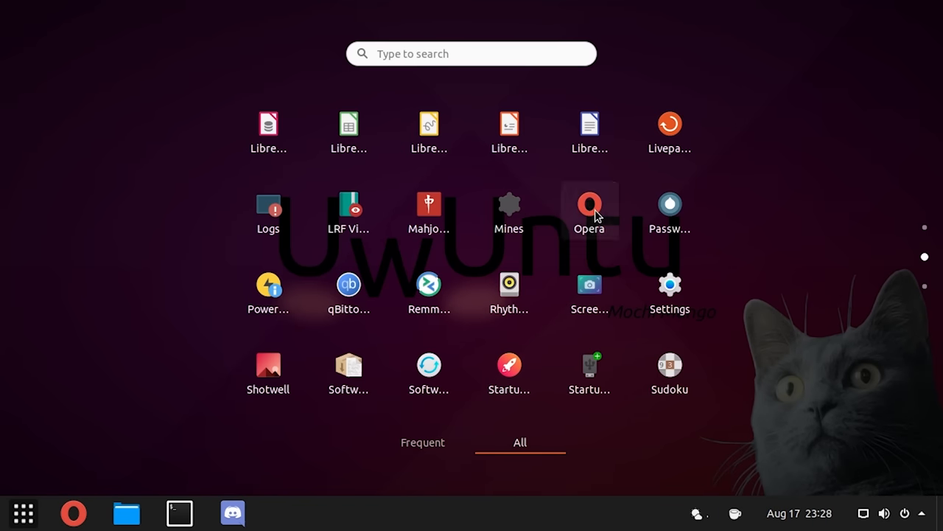
scroll("down", 3)
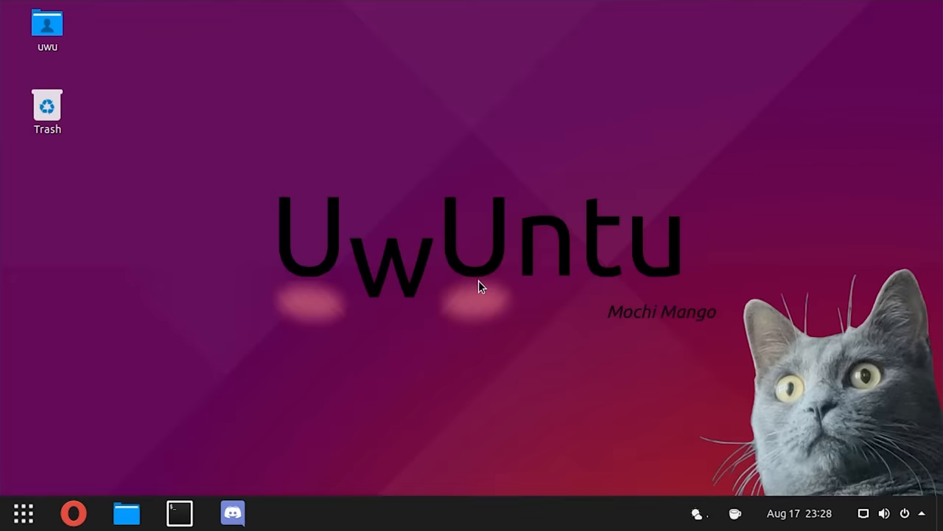
Check the empty Music, Recent and Starred locations, then show the Home folder's default folders
left_click(127, 513)
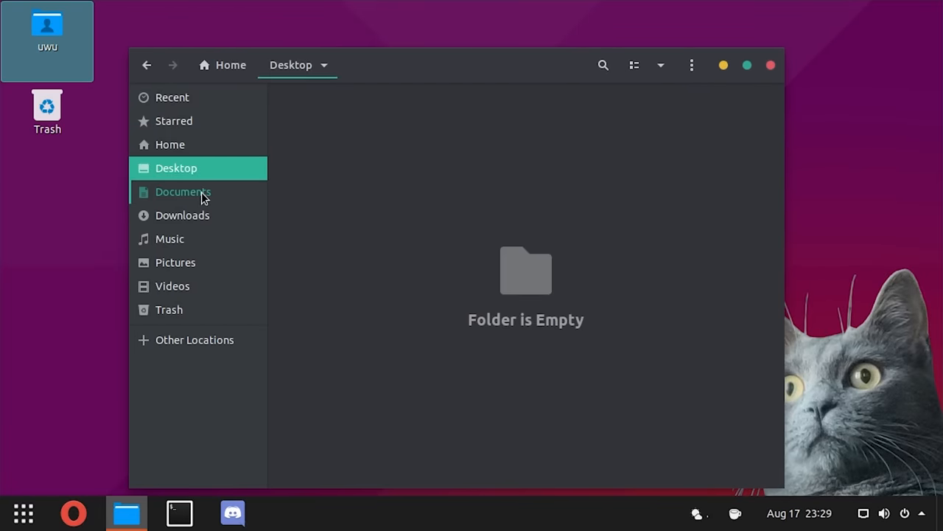
left_click(170, 239)
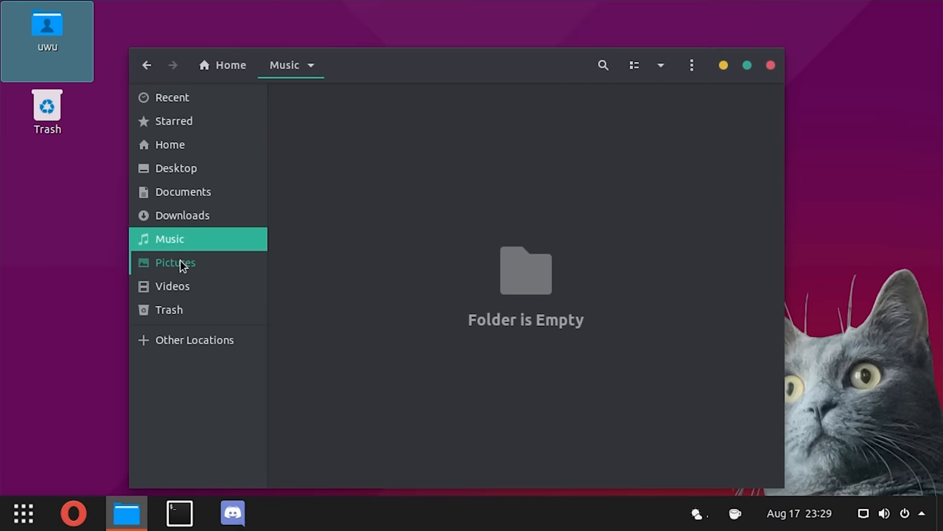
left_click(173, 97)
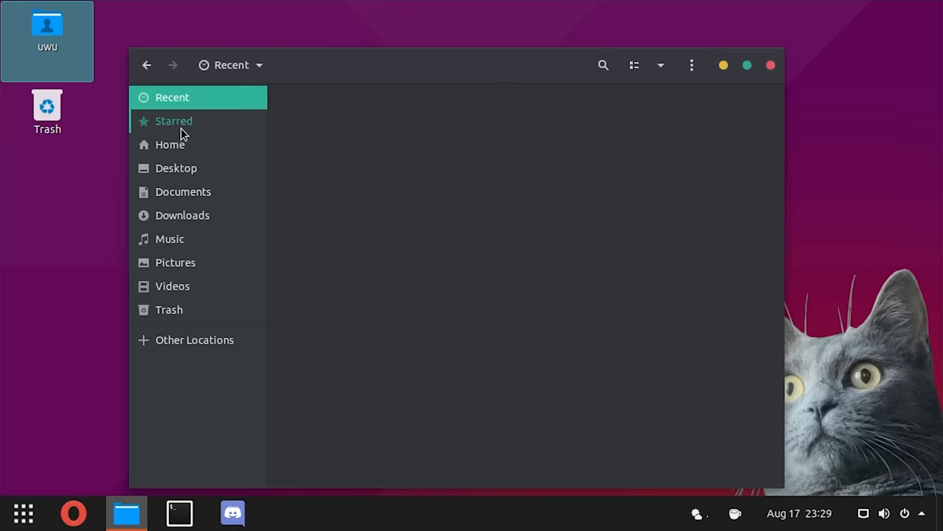
left_click(174, 121)
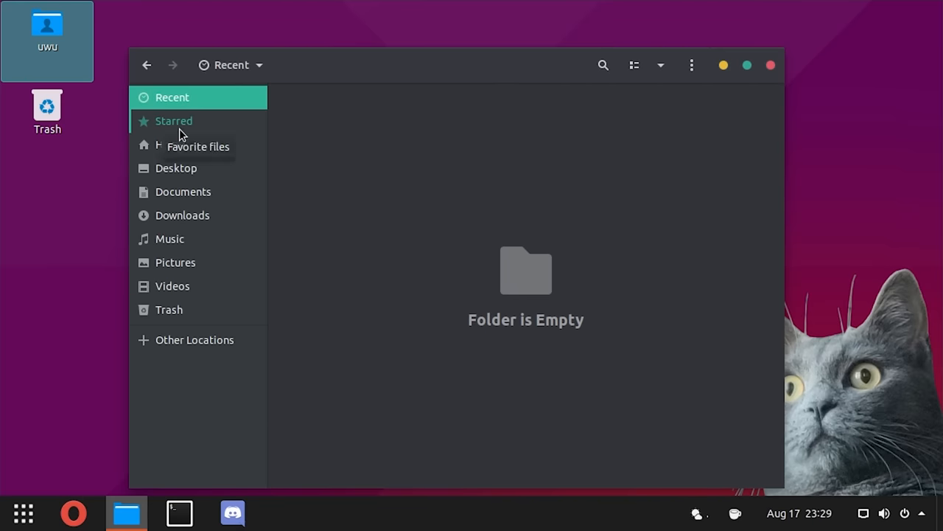
left_click(170, 144)
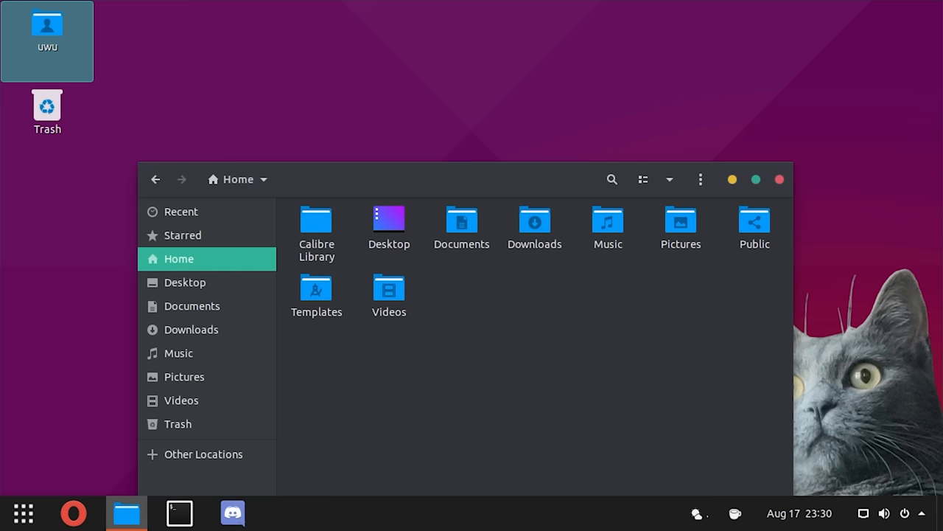
Reach the Background panel of Settings from the desktop's Display Settings option
right_click(361, 129)
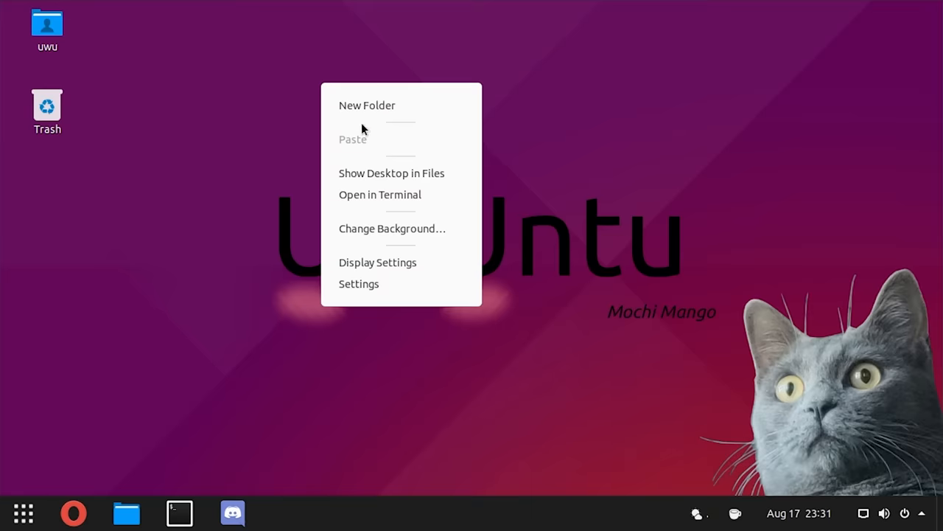
left_click(386, 277)
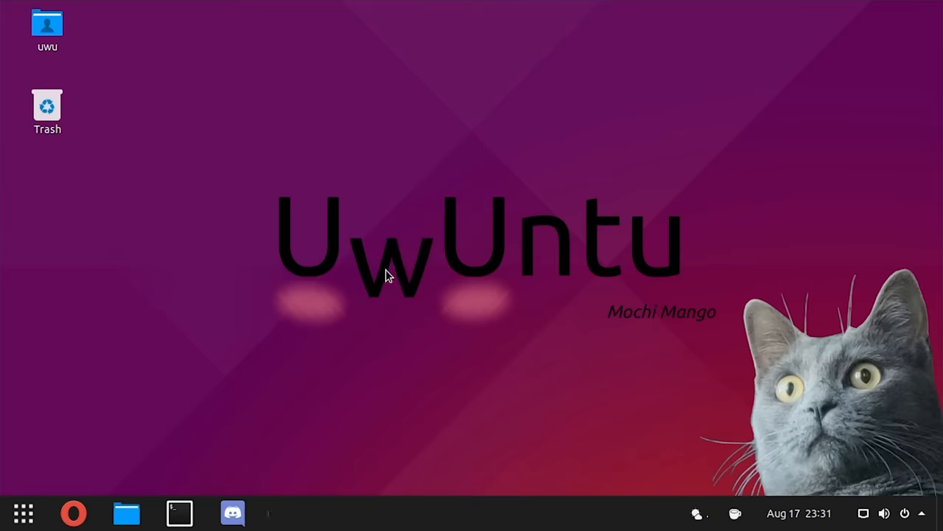
left_click(286, 513)
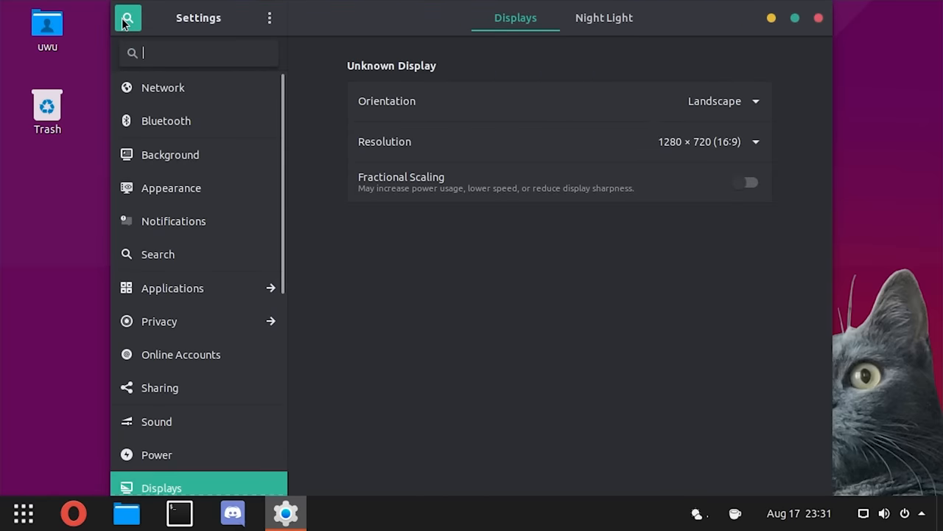
left_click(171, 155)
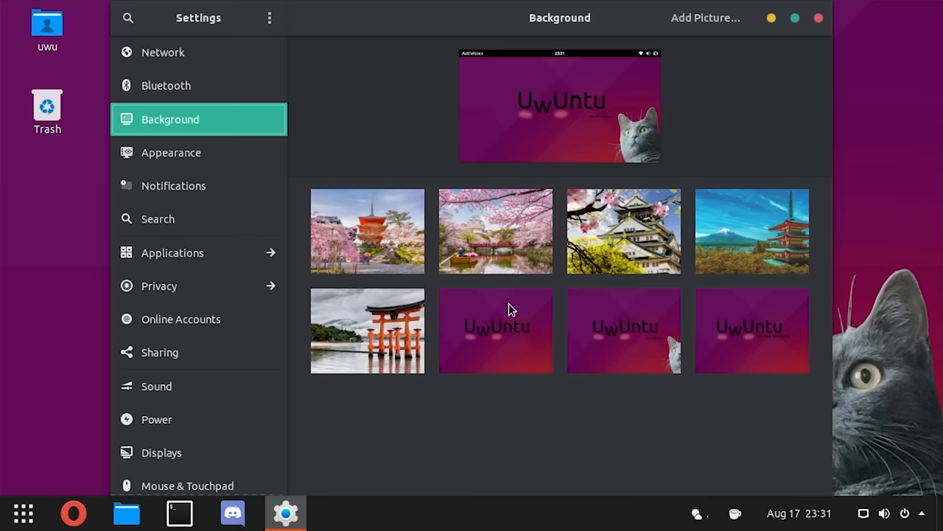
Try the torii gate and cherry-blossom pagoda photos, then settle on the Mount Fuji pagoda wallpaper
left_click(367, 330)
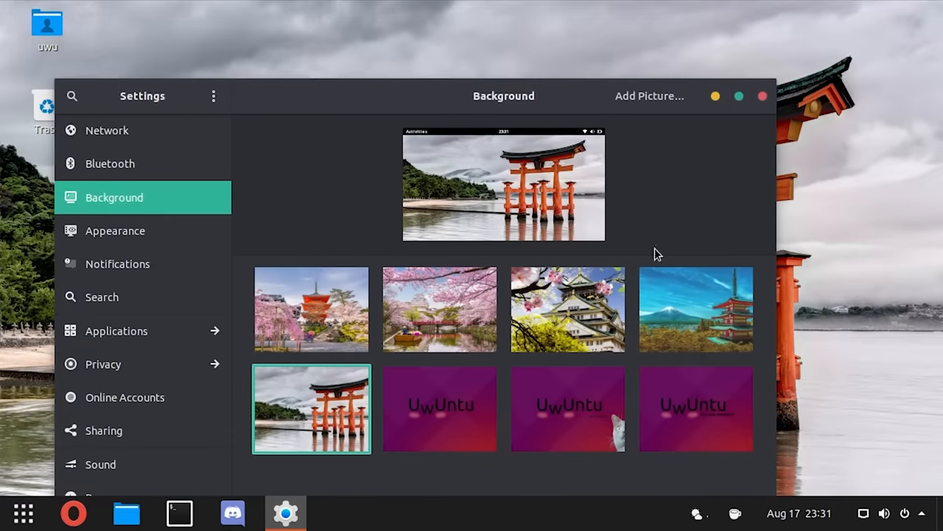
left_click(696, 310)
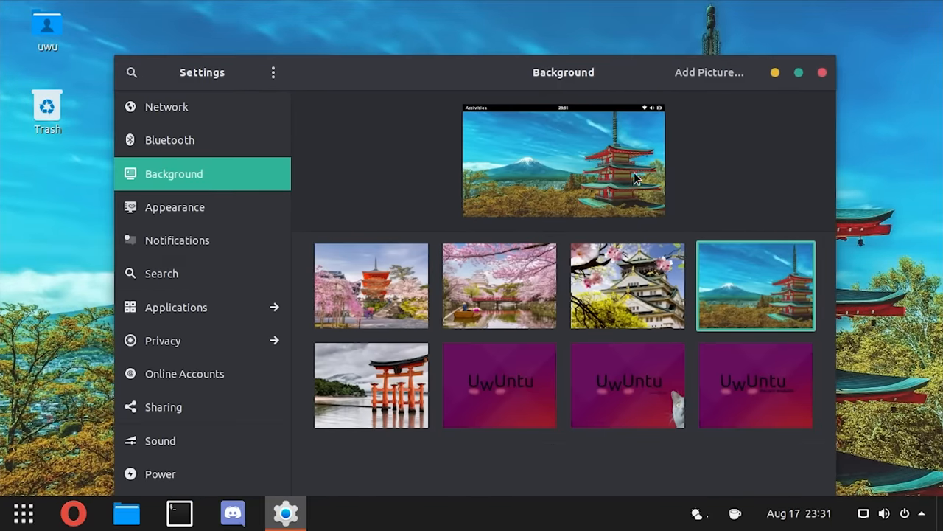
left_click(628, 286)
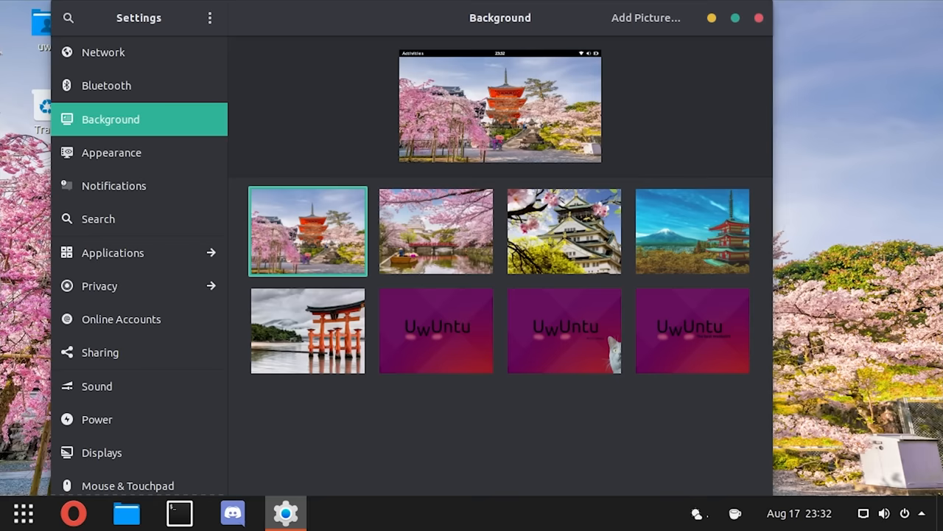
left_click(307, 330)
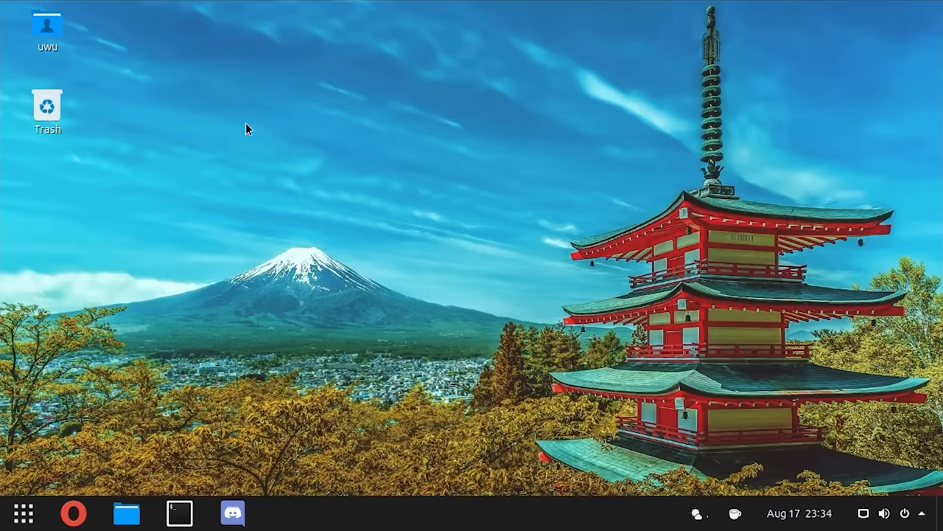
mouse_move(424, 281)
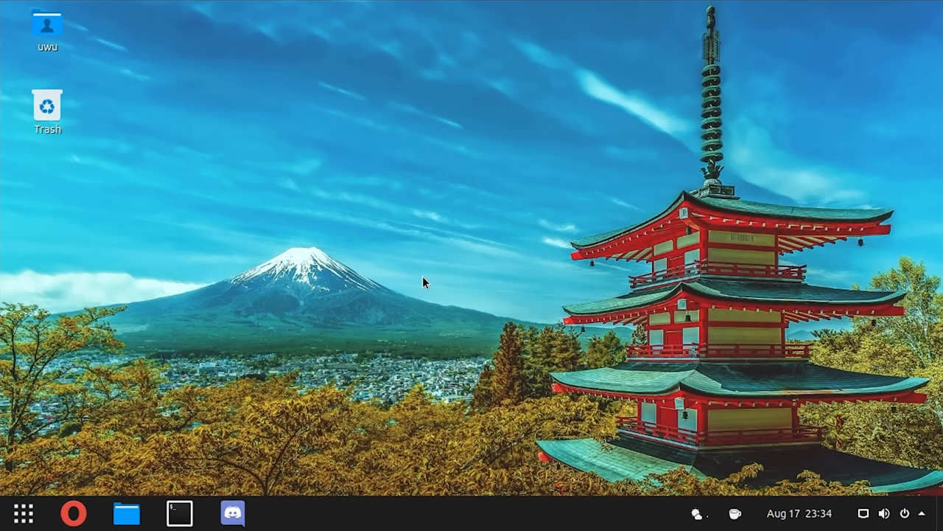
mouse_move(472, 287)
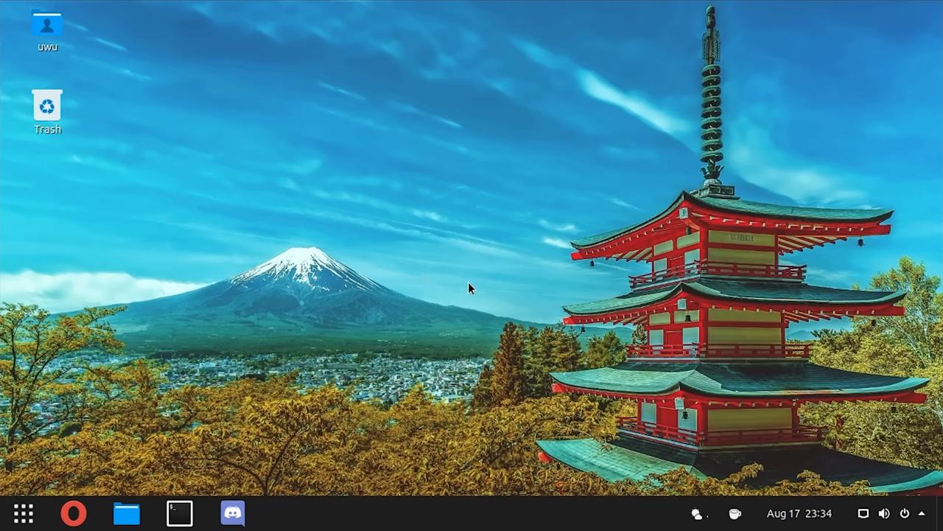
right_click(470, 287)
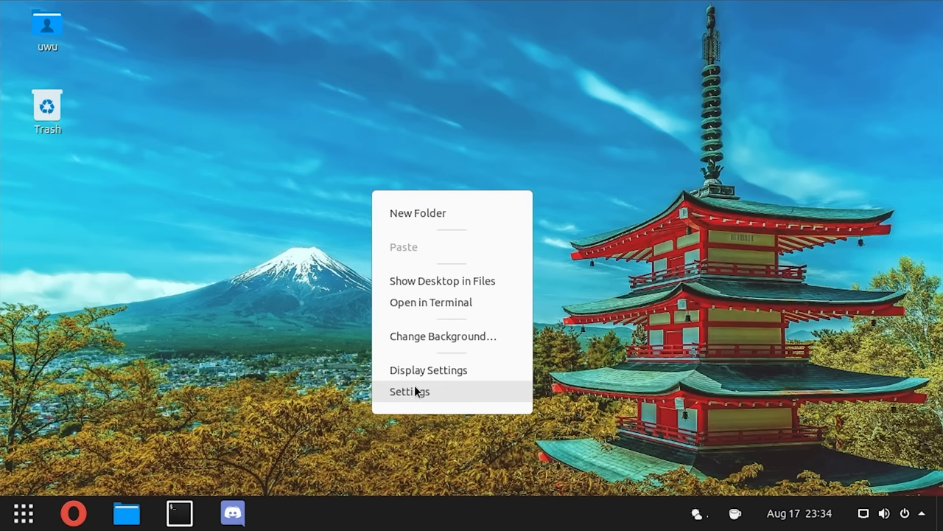
left_click(410, 392)
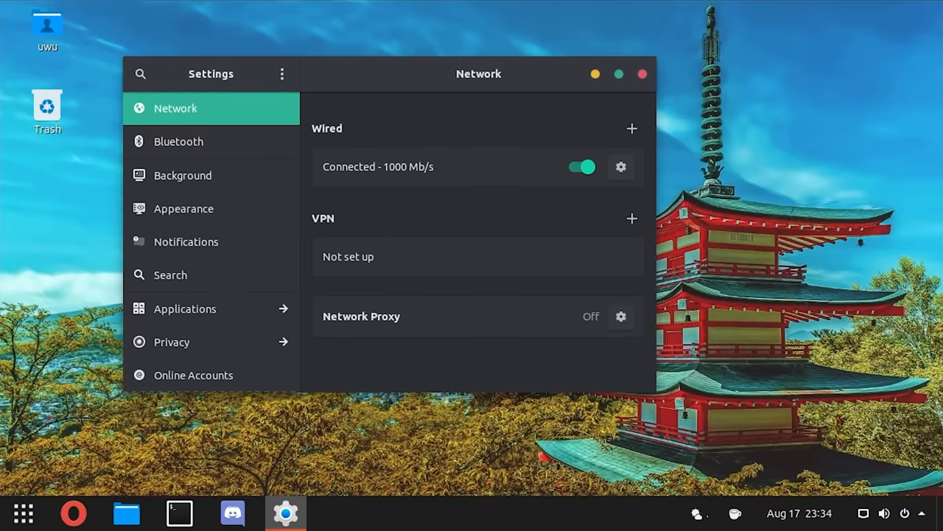
left_click(643, 73)
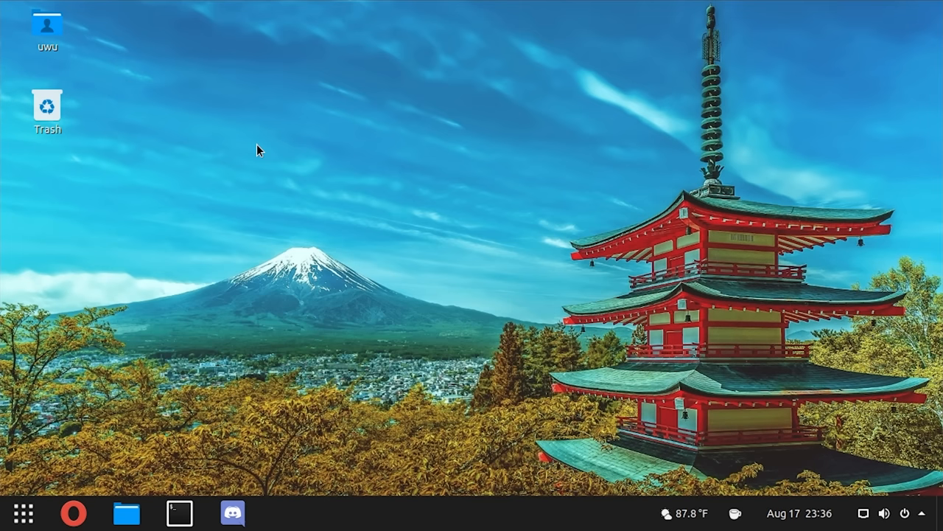